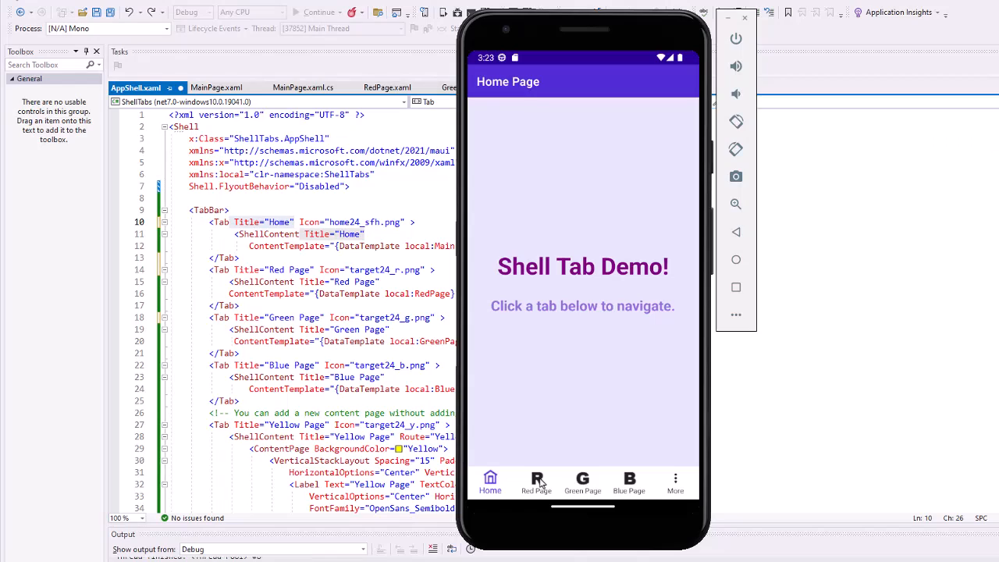
Navigate the running app's tab bar through Green, Blue and More > Orange pages
left_click(582, 482)
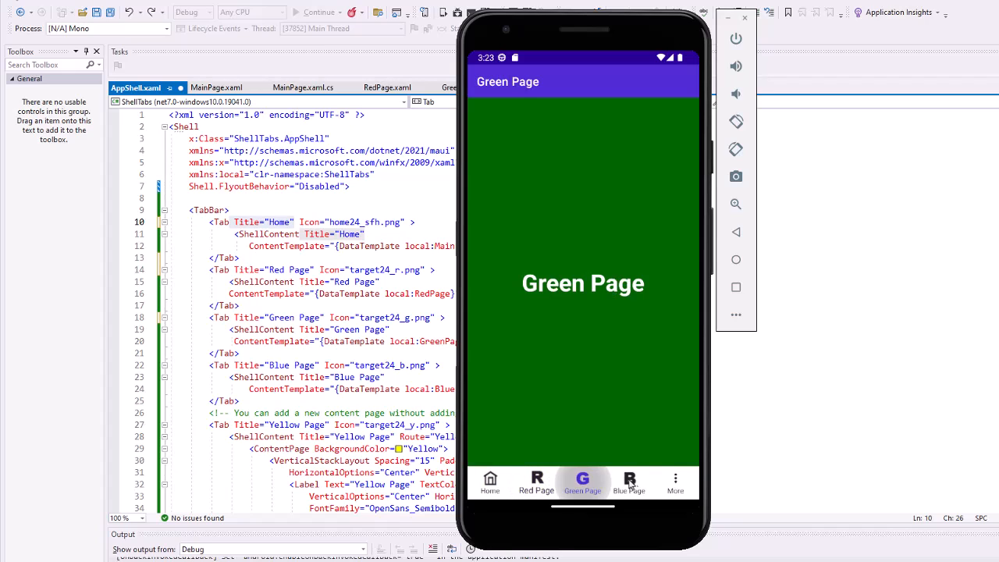
left_click(628, 482)
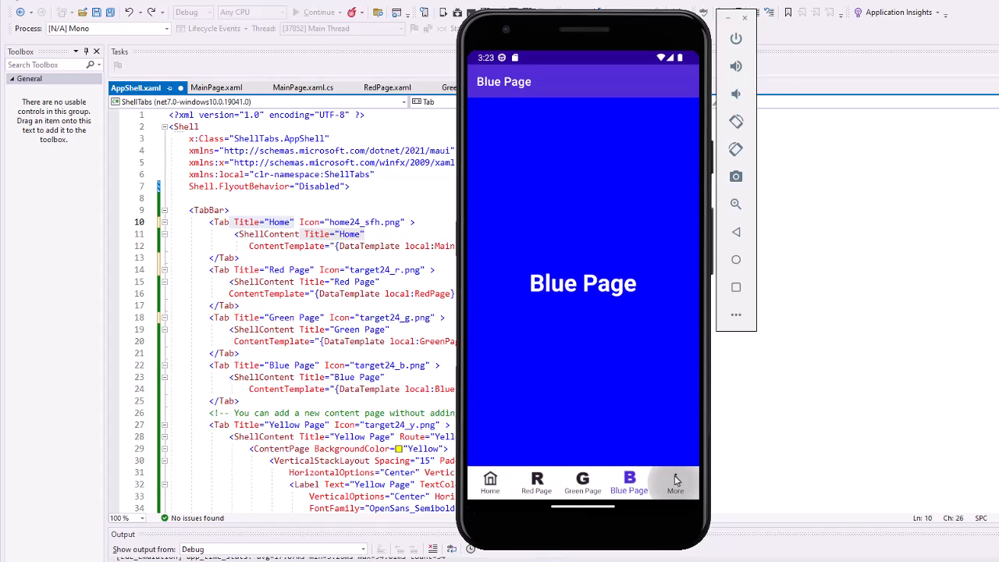
left_click(674, 480)
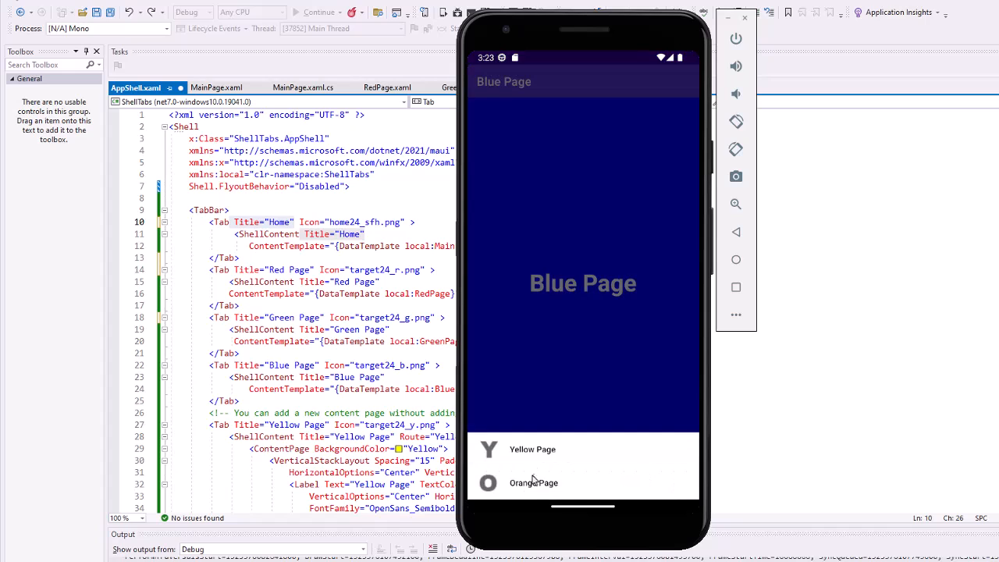
left_click(534, 482)
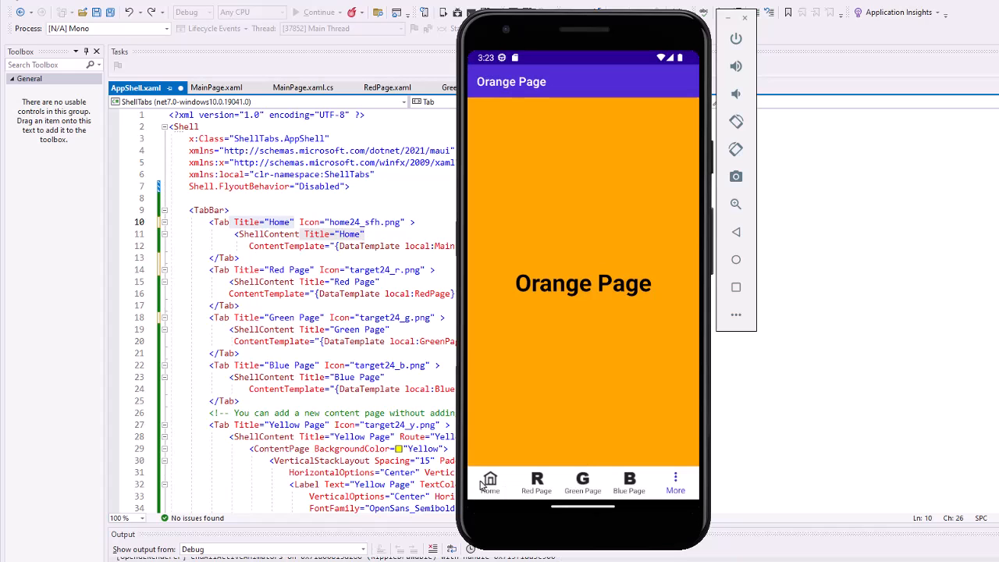
left_click(490, 482)
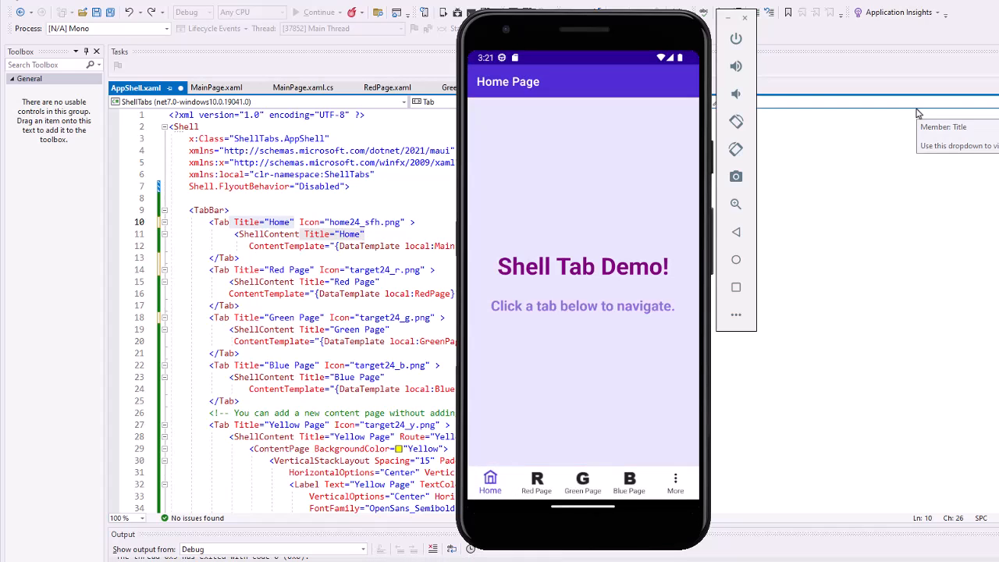
Use the flyout list to visit the Red, Green and Orange pages in the emulator
left_click(674, 481)
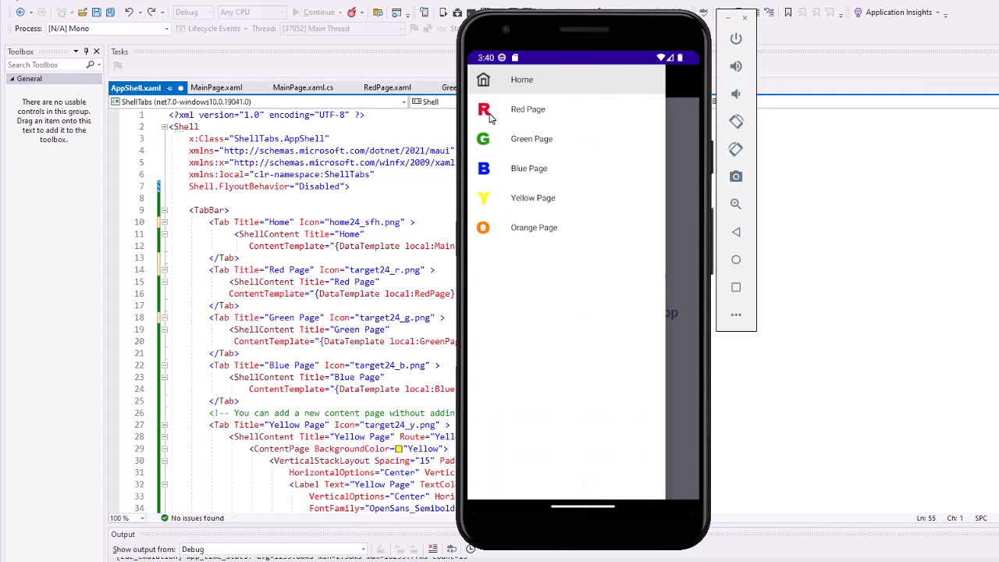
left_click(527, 109)
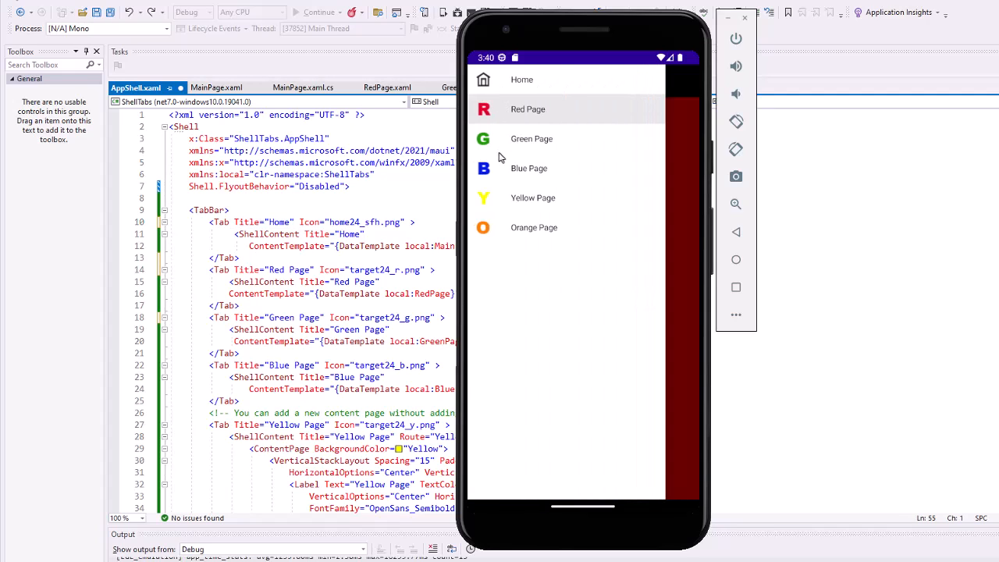
left_click(531, 137)
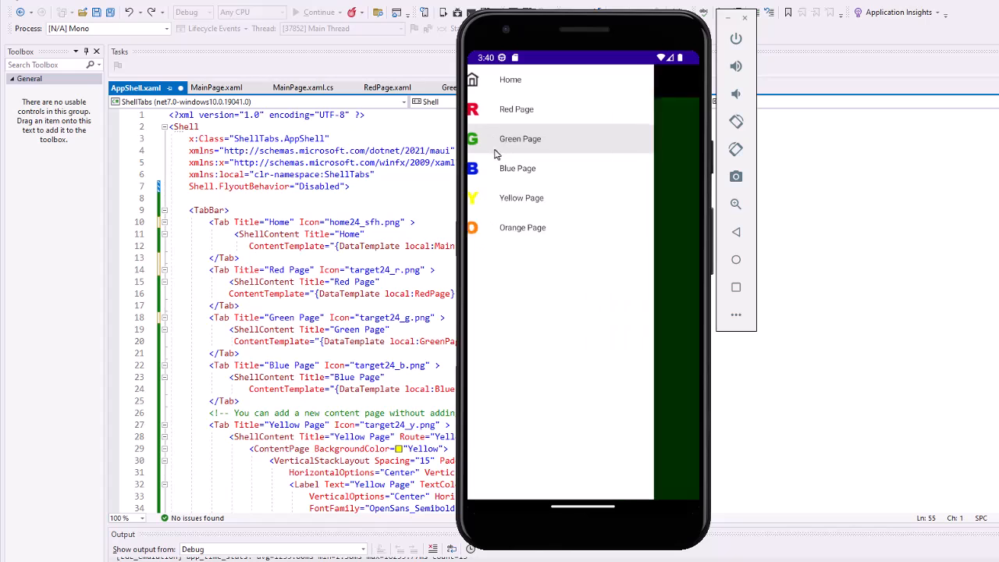
left_click(518, 169)
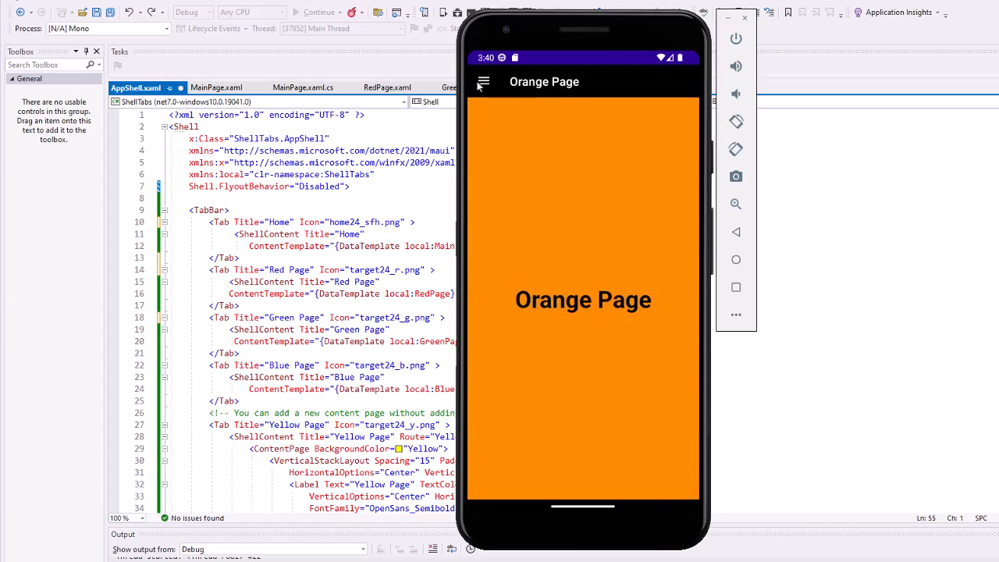
left_click(483, 81)
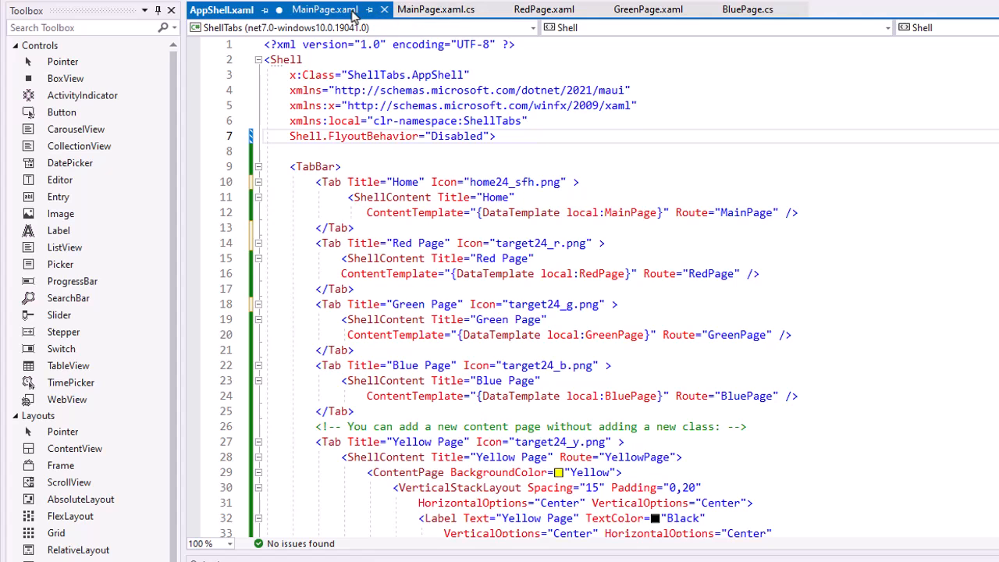
Change the MainPage.xaml heading to 'Shell Flyout Demo!' at FontSize 35
left_click(325, 9)
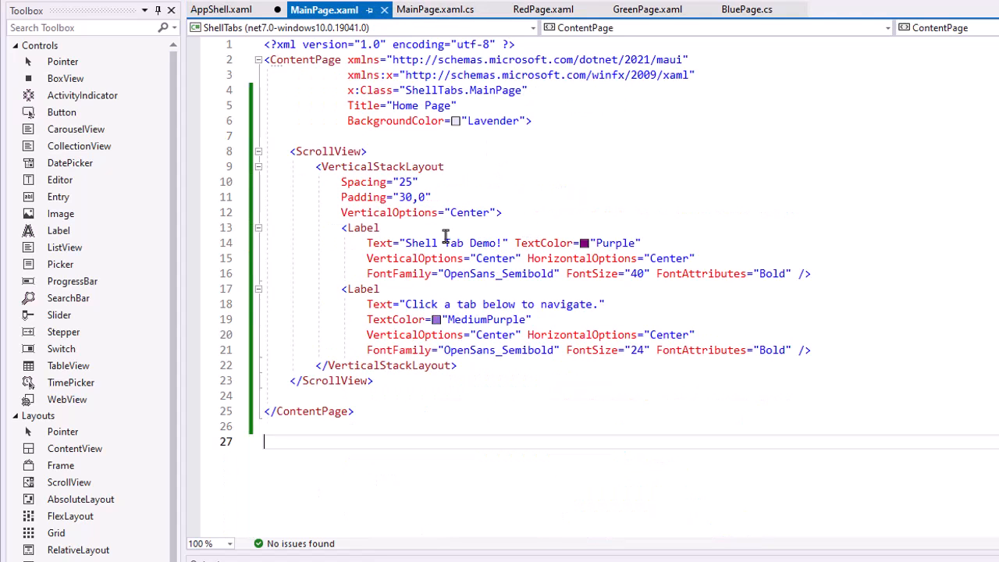
left_click(451, 243)
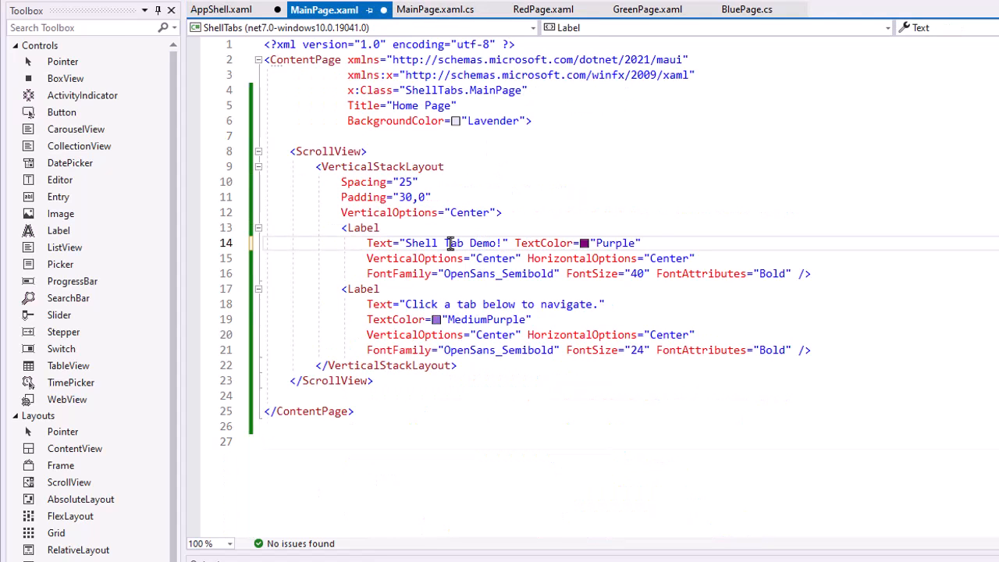
double_click(455, 243)
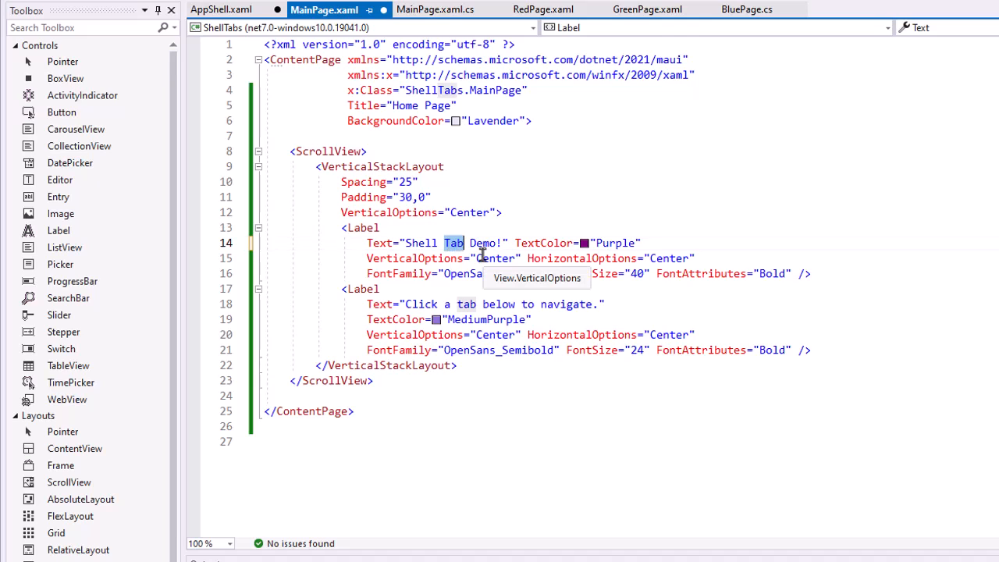
type("Fly")
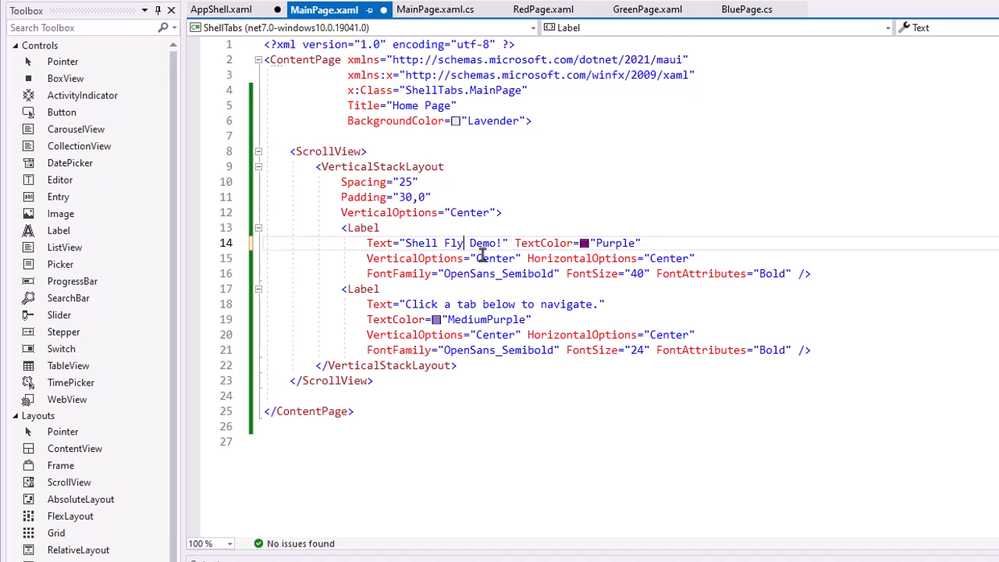
type("out")
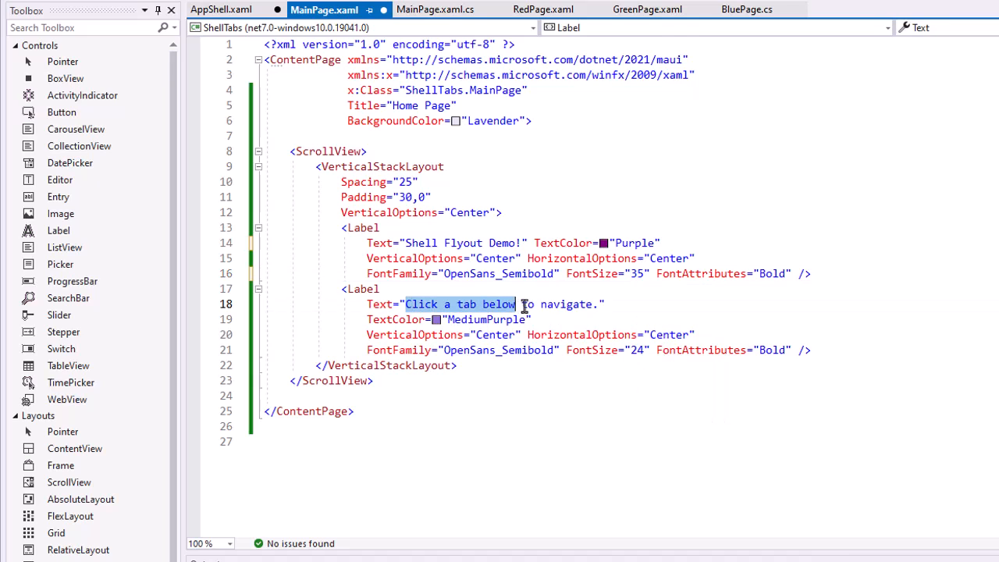
Replace the second label's hint so it tells users to navigate via the flyout menu
left_click_drag(515, 303, 596, 303)
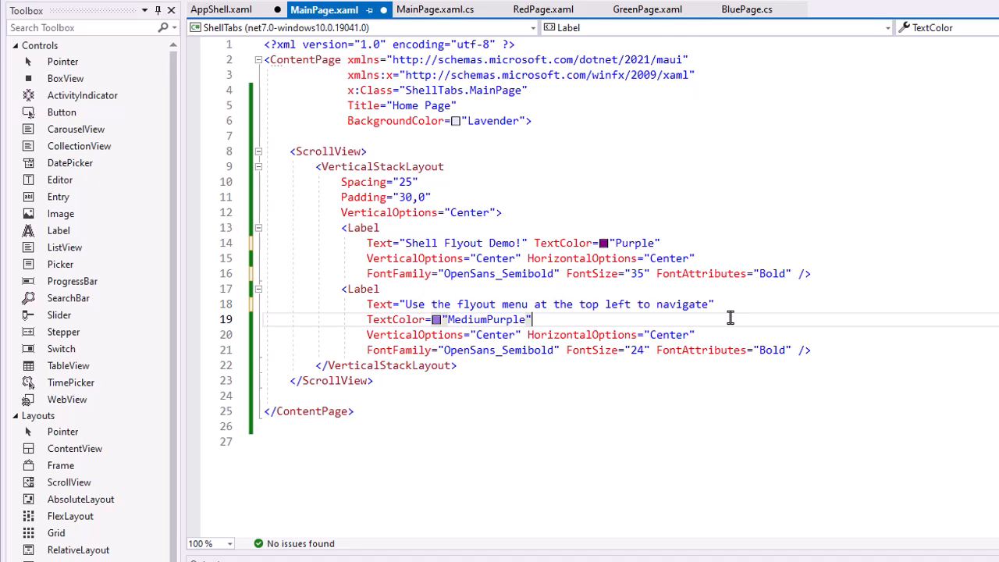
left_click(222, 9)
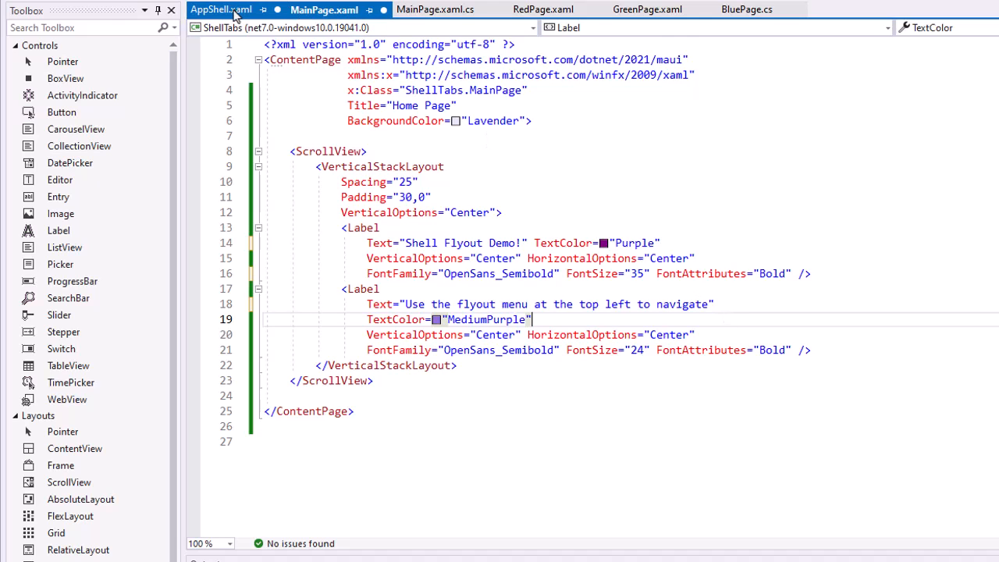
Delete the opening <TabBar> tag in AppShell.xaml, leaving the entries directly inside Shell
left_click(221, 10)
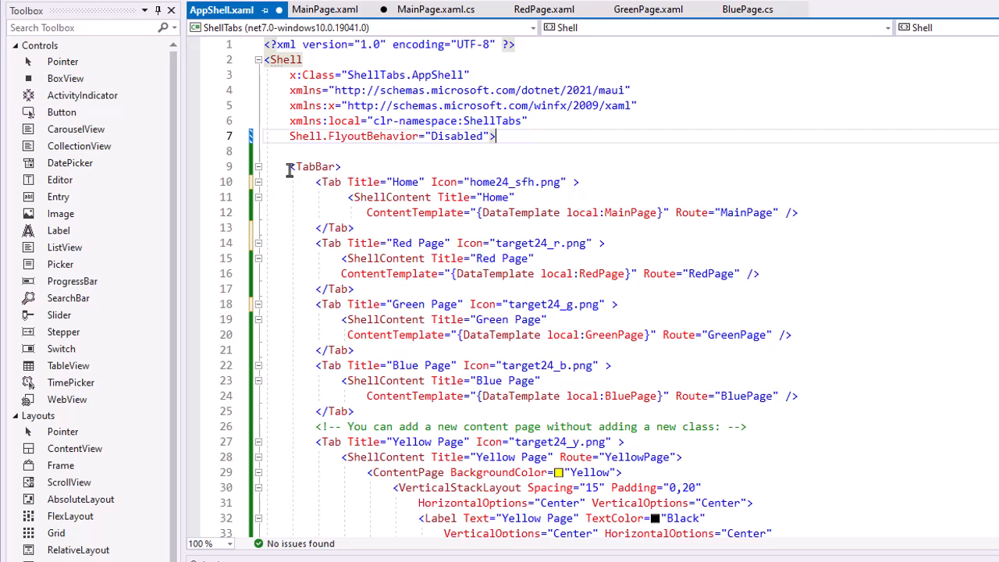
double_click(312, 165)
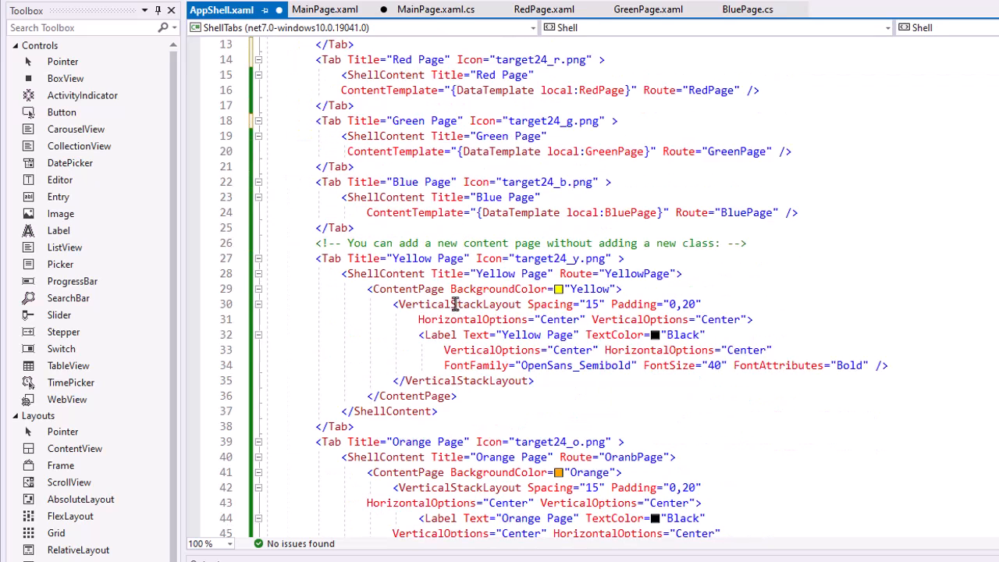
scroll("down", 3)
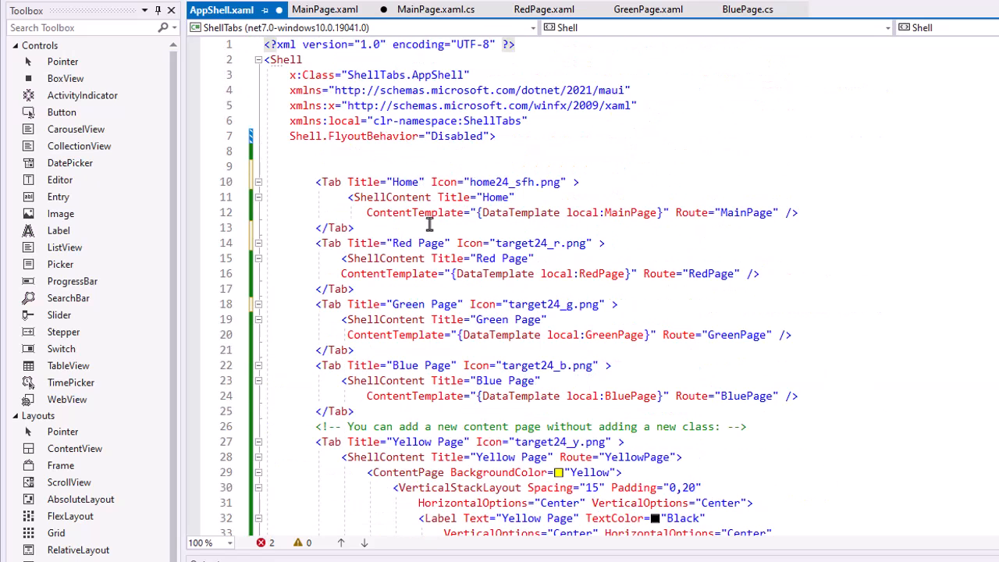
Rename the Tab elements from Home Page through Orange Page to FlyoutItem, closing tags included
double_click(328, 181)
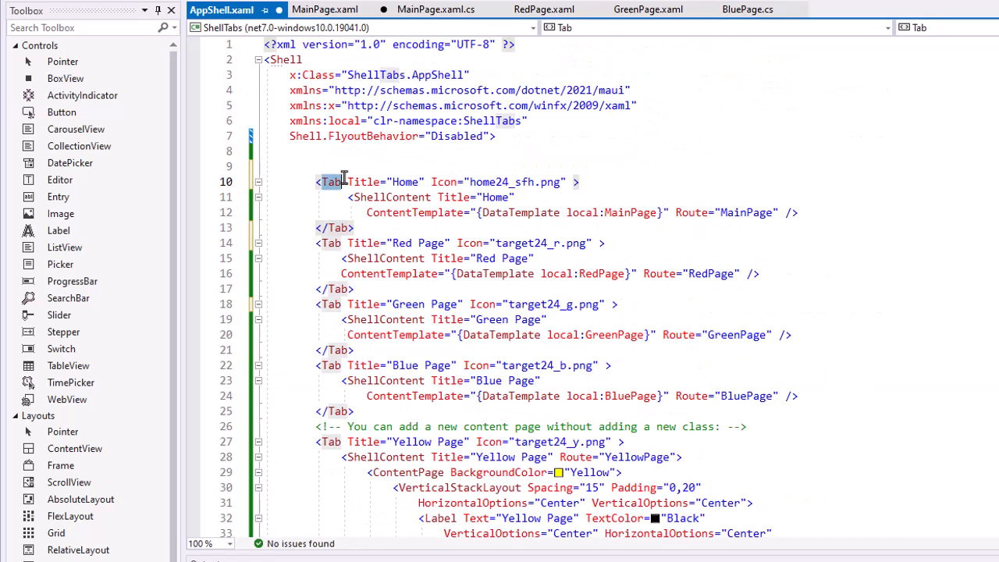
type("FlyoutItem")
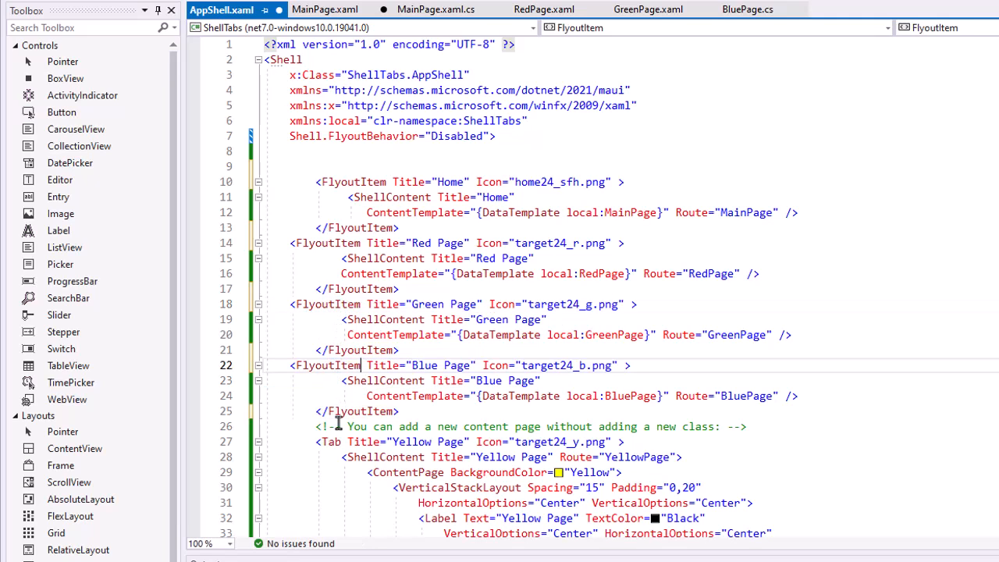
scroll("down", 3)
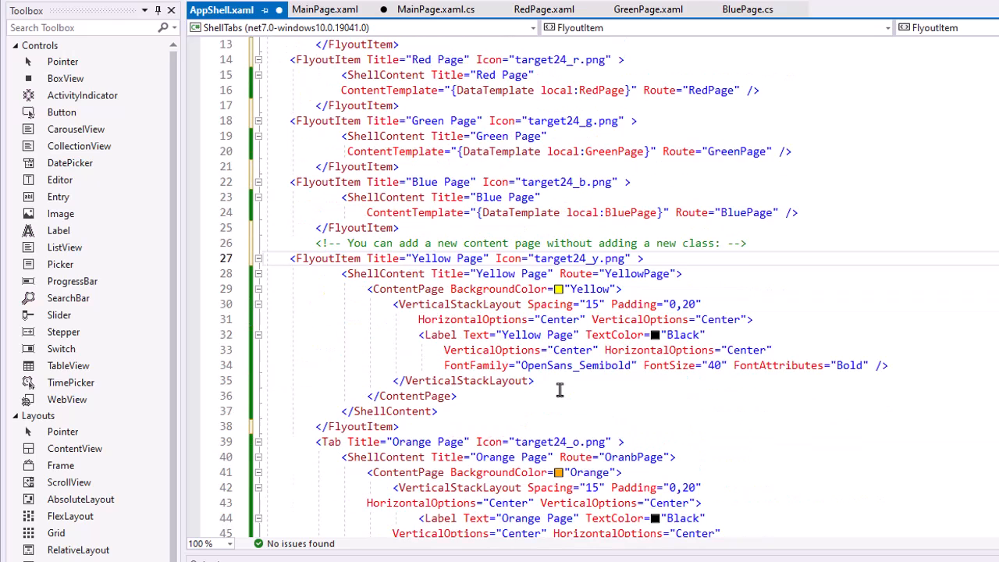
double_click(328, 440)
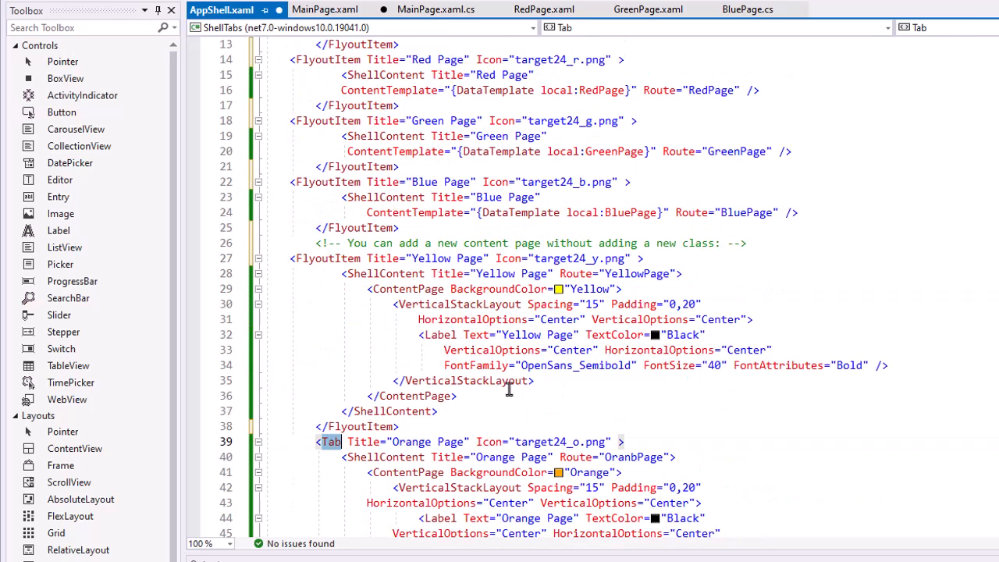
type("FlyoutItem")
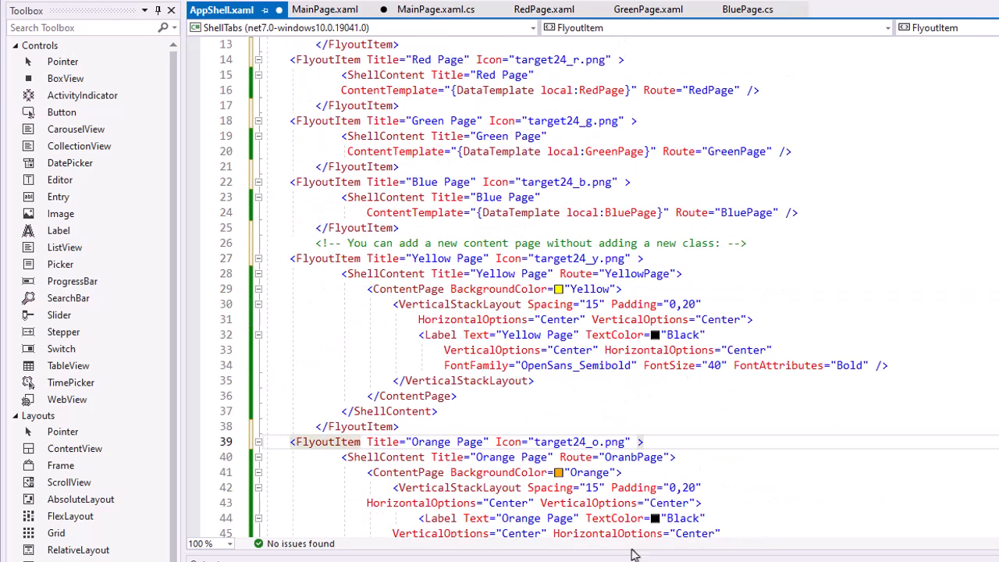
mouse_move(629, 331)
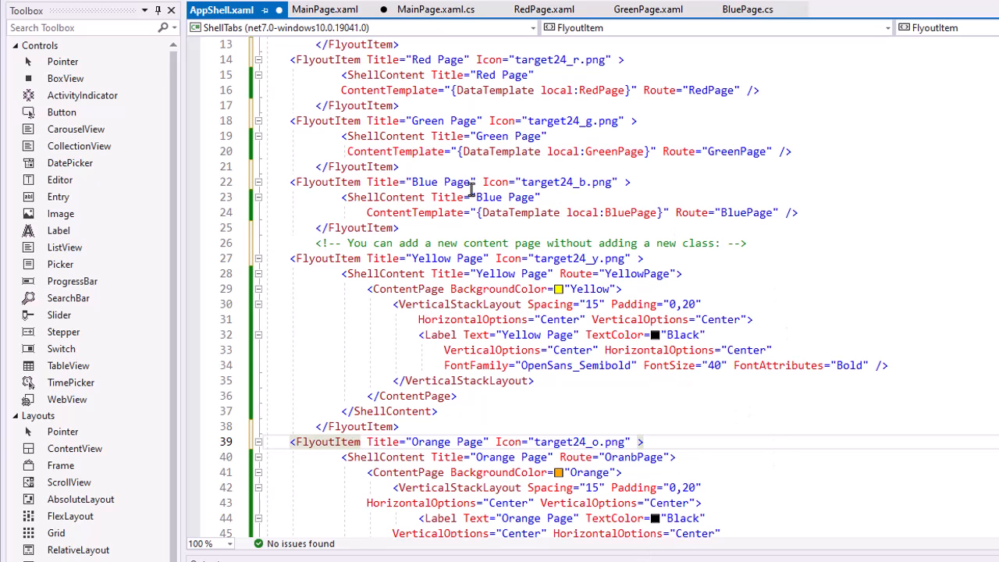
mouse_move(549, 94)
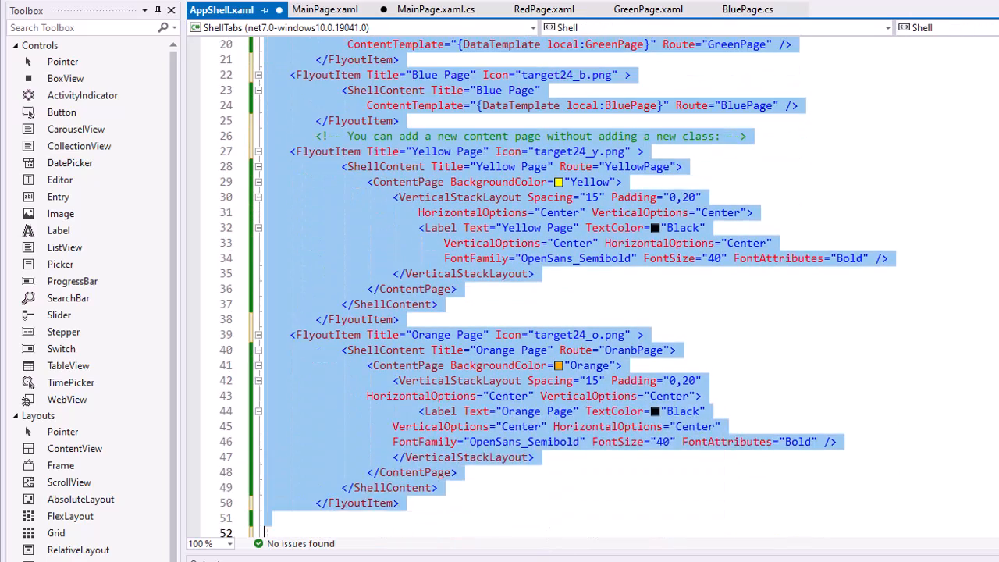
scroll("down", 3)
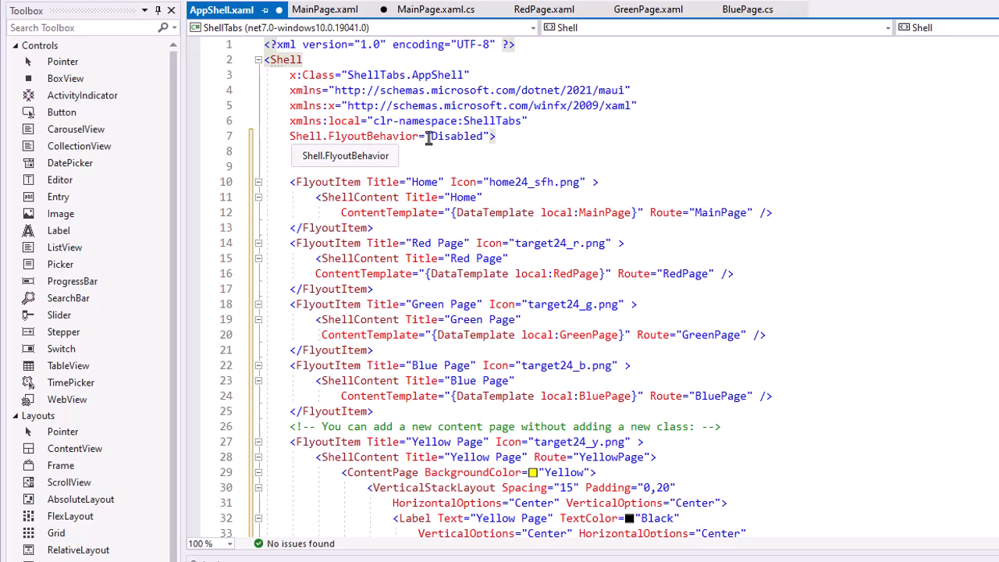
Replace Shell.FlyoutBehavior's Disabled value with Flyout chosen from IntelliSense
double_click(458, 135)
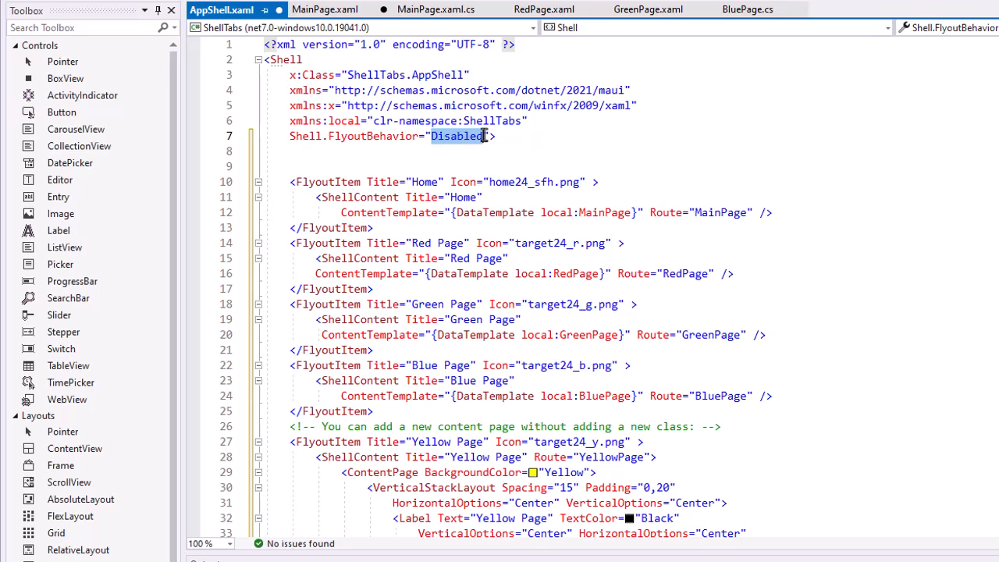
key("Delete")
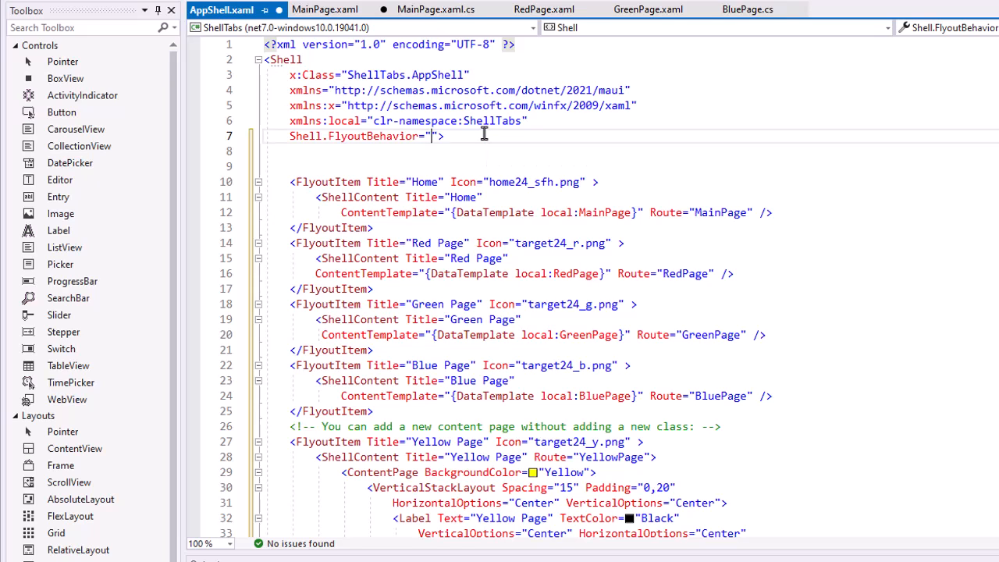
type("F")
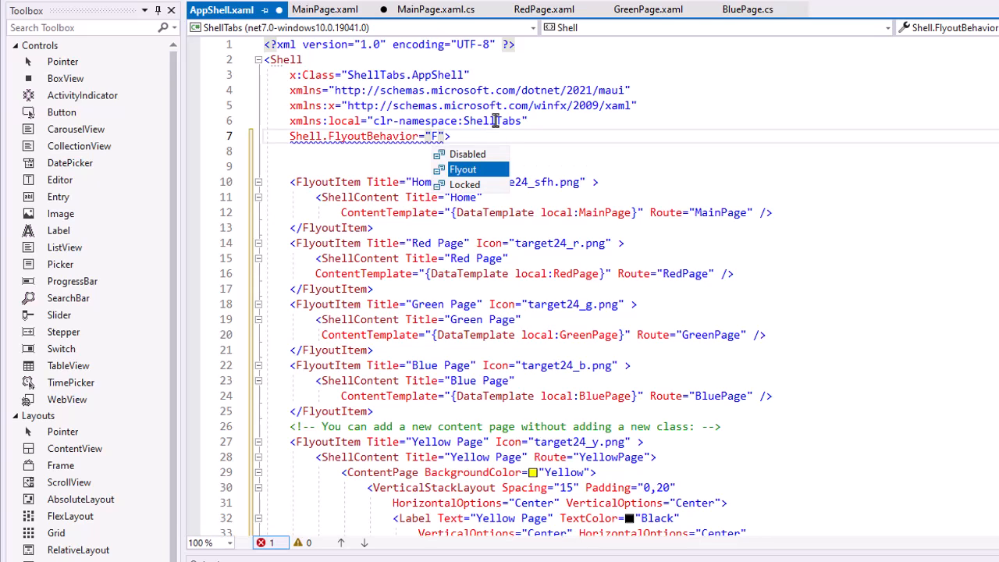
left_click(462, 169)
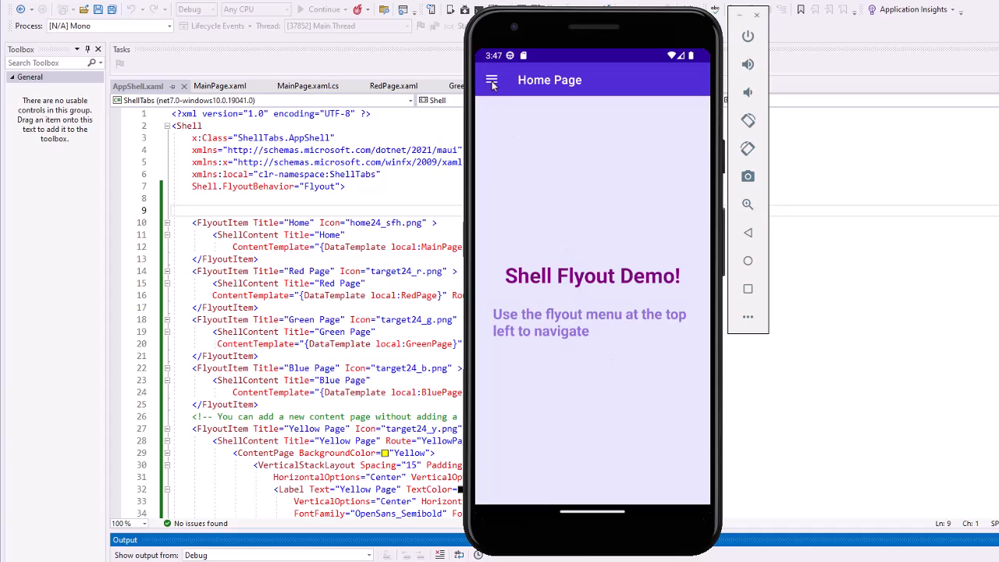
In the emulator, use the hamburger flyout to visit the Blue, Yellow and Home pages, then reopen it
left_click(492, 80)
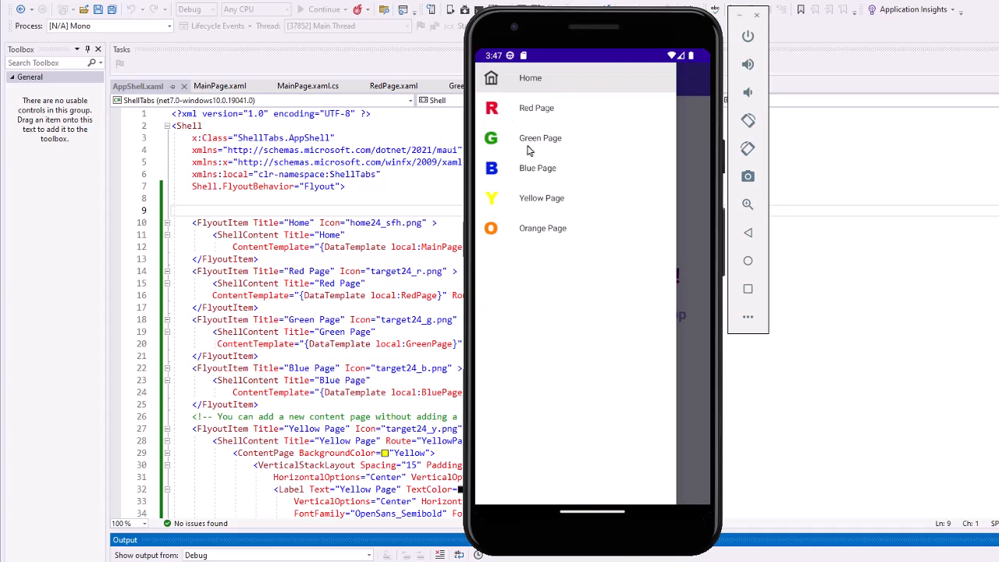
left_click(537, 108)
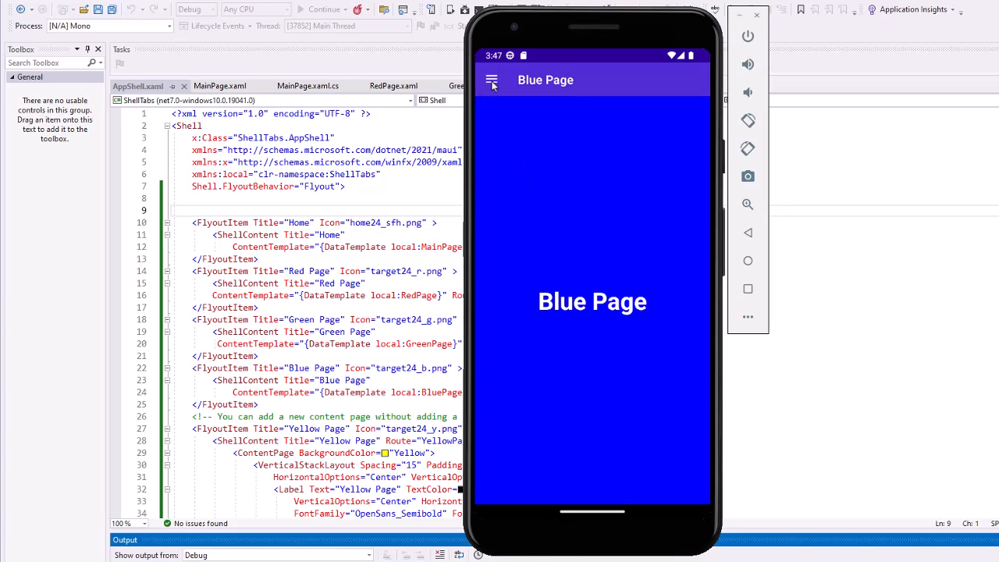
left_click(490, 80)
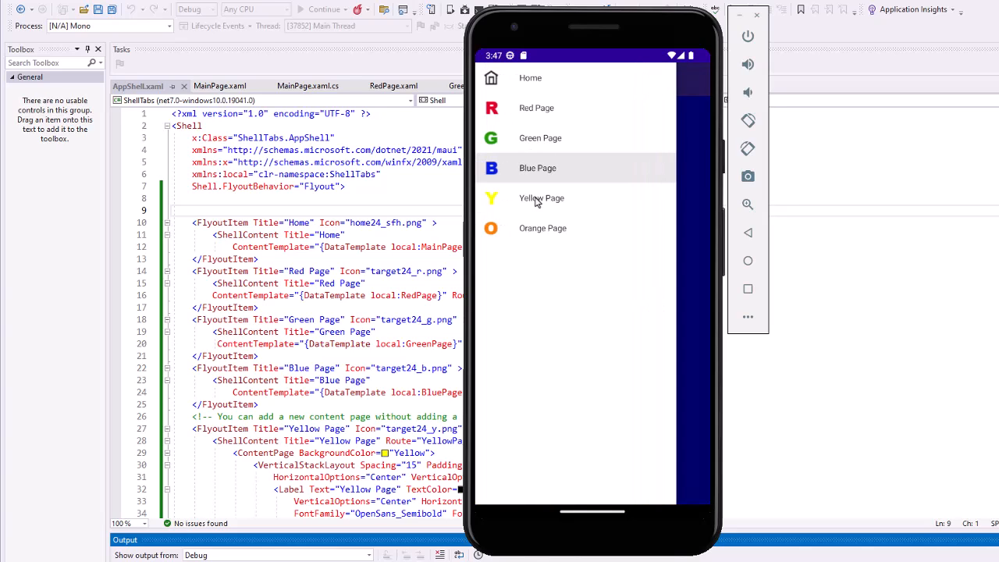
left_click(540, 196)
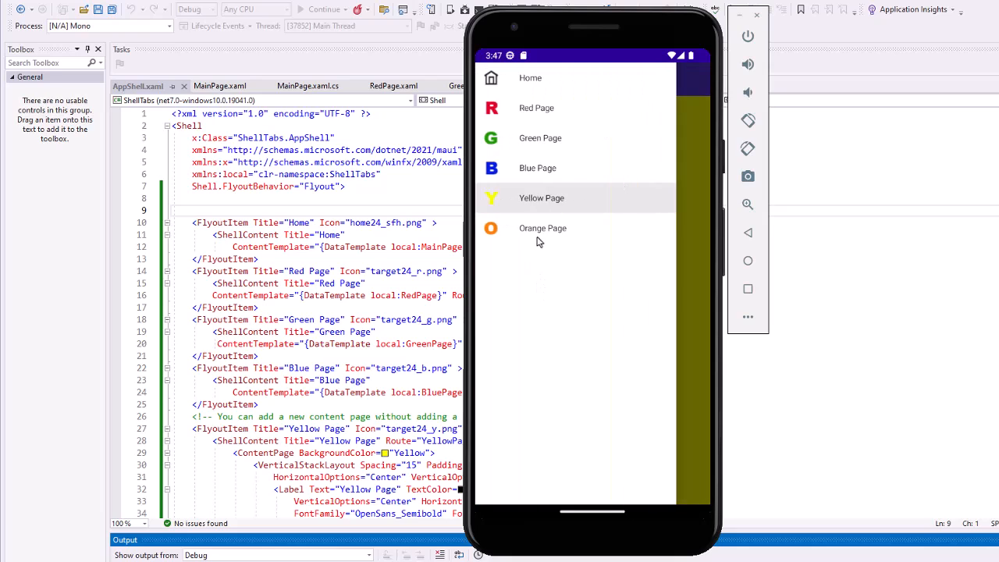
left_click(543, 228)
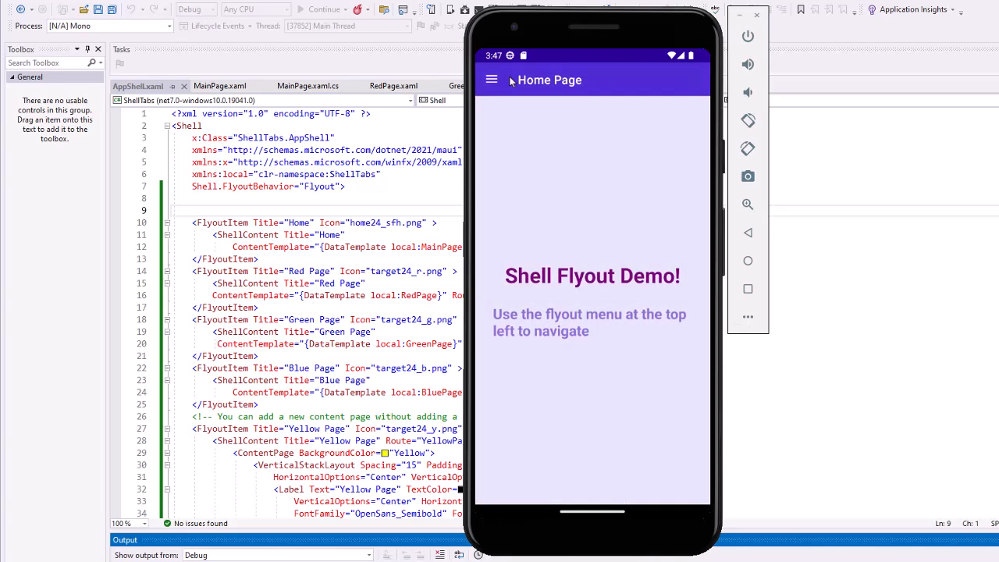
left_click(490, 78)
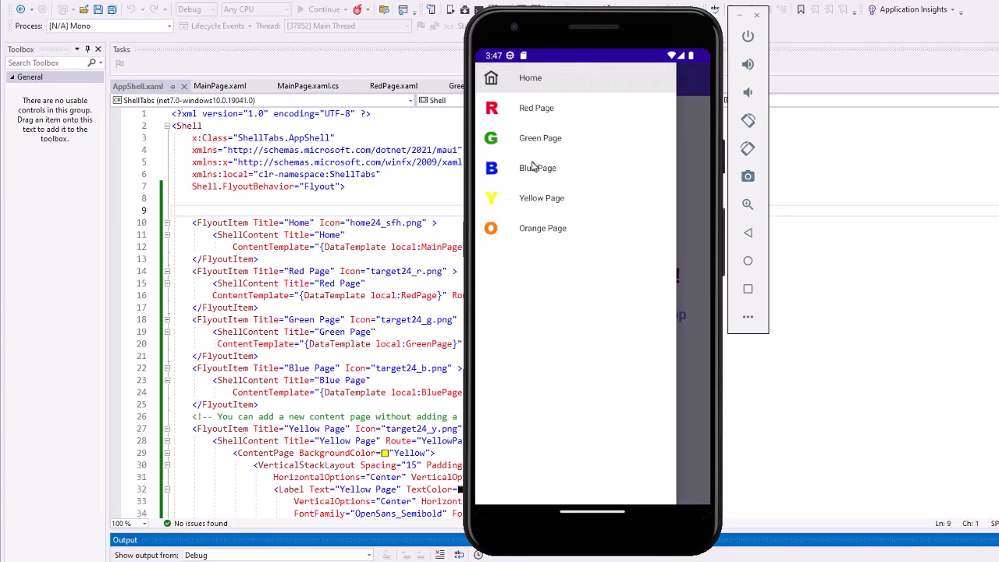
mouse_move(568, 487)
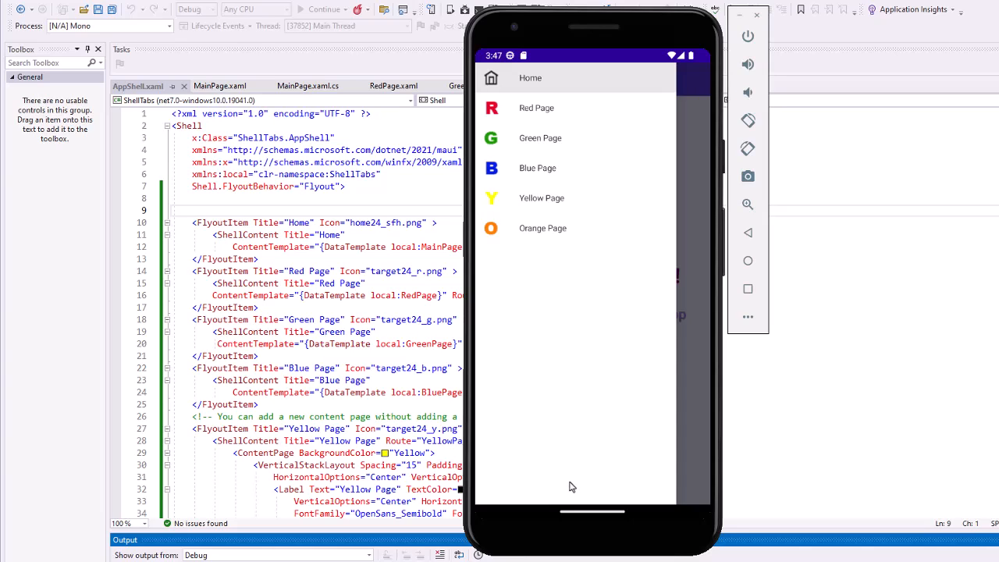
mouse_move(537, 244)
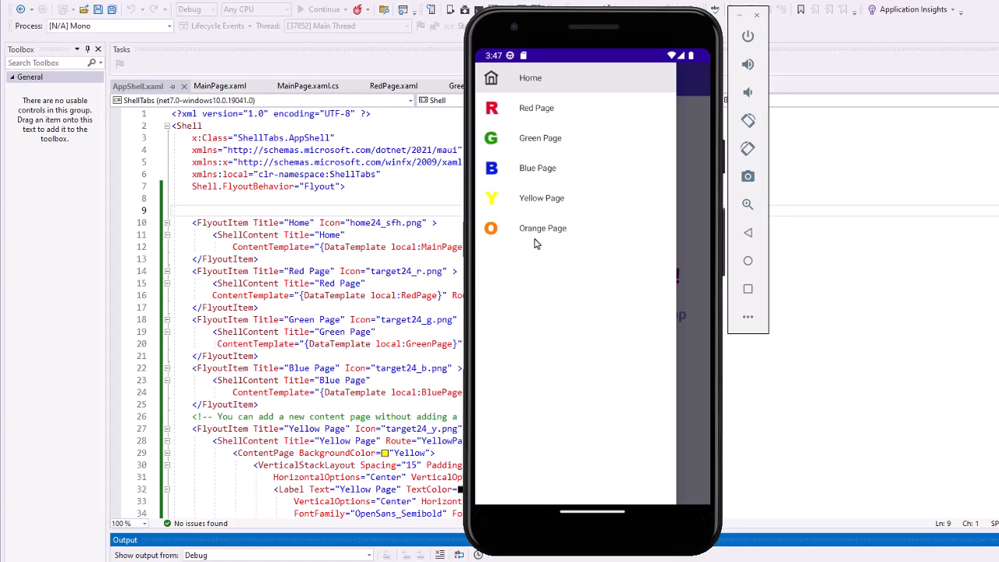
mouse_move(539, 247)
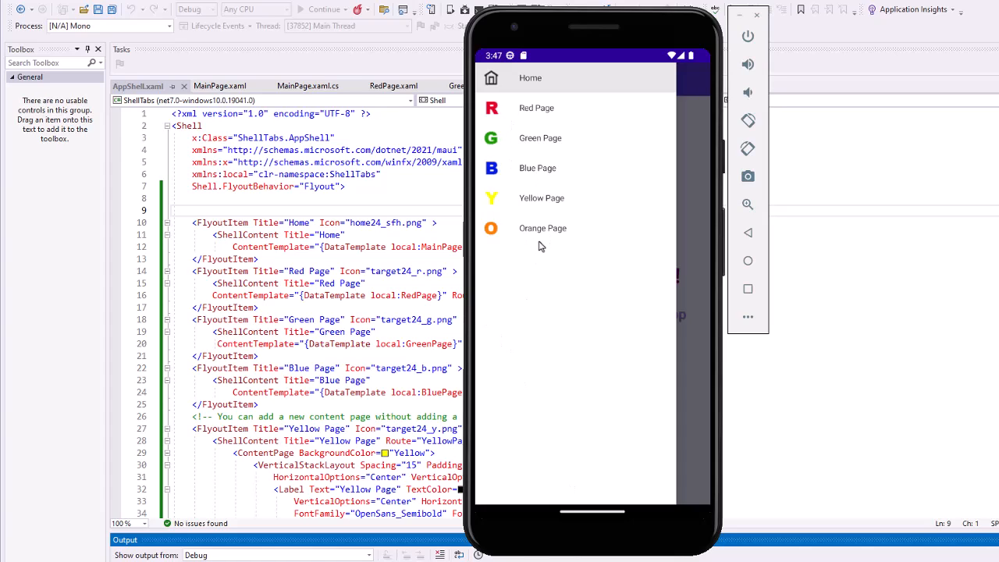
mouse_move(514, 134)
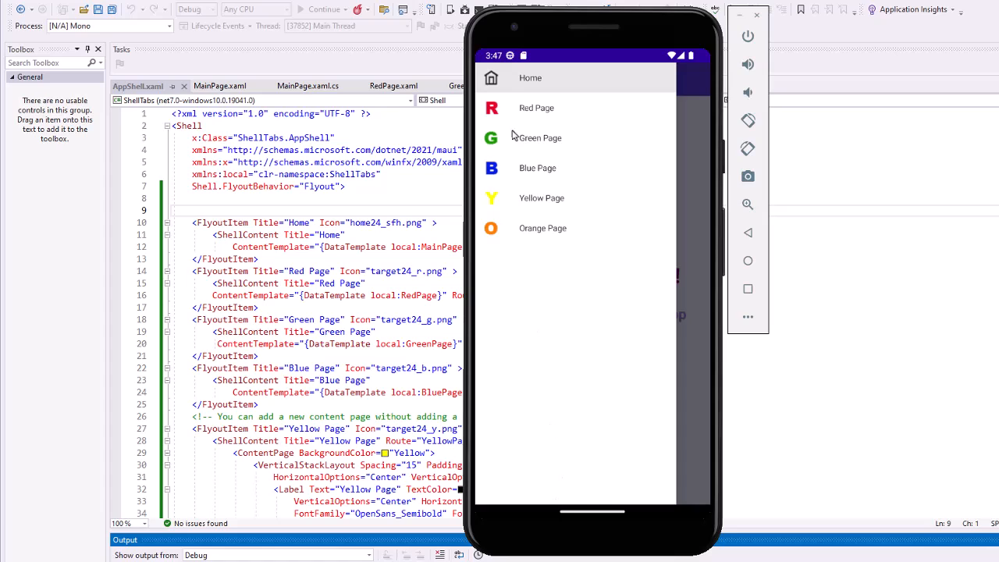
mouse_move(596, 377)
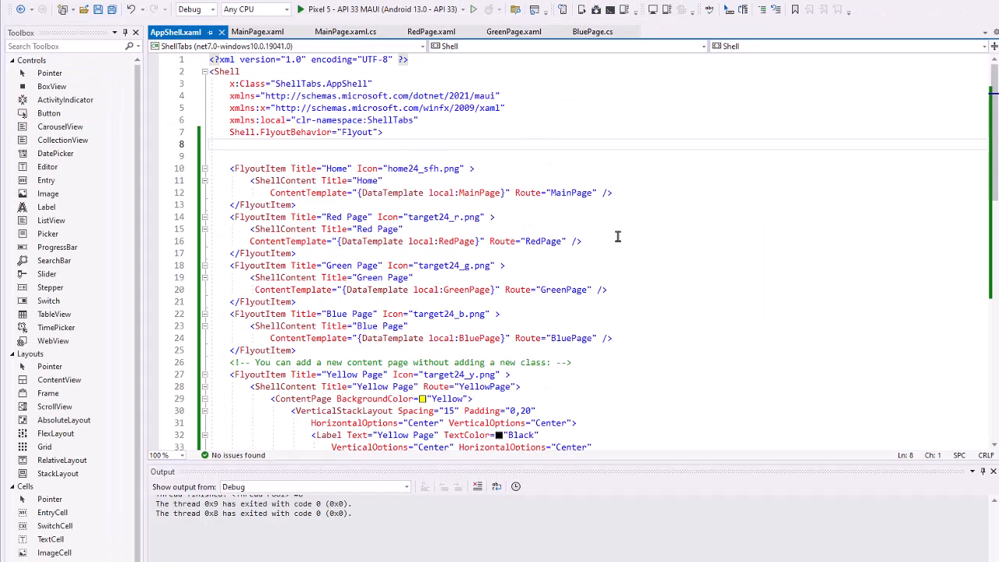
Review AppShell.xaml's added flyout pages from Cyan to Wheat and switch to MainPage.xaml before relaunching
scroll("down", 3)
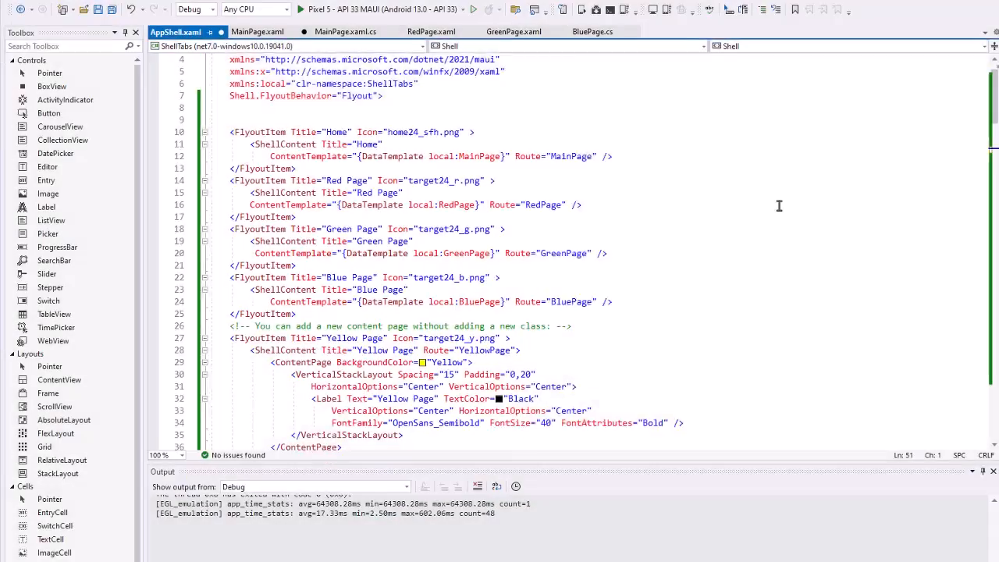
scroll("down", 3)
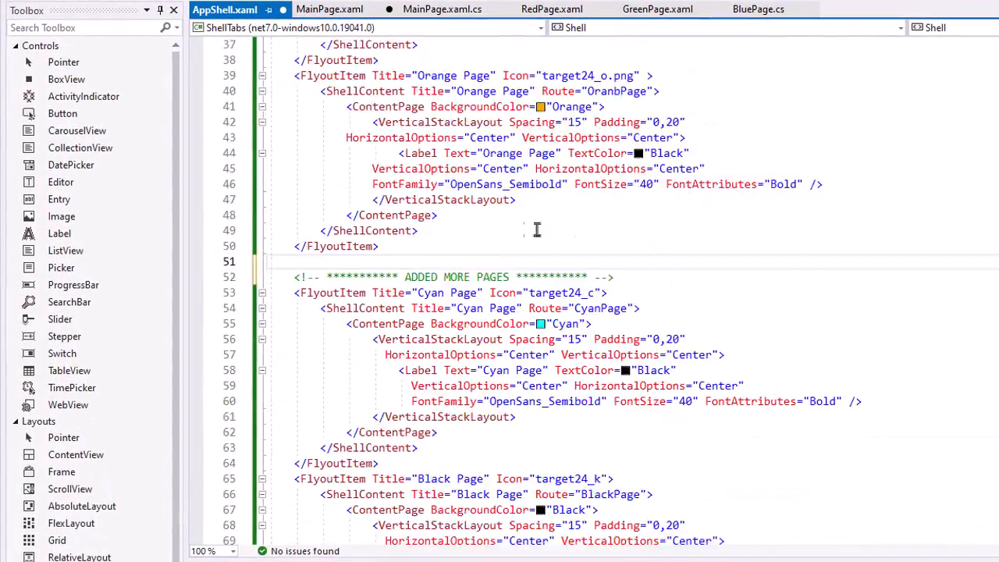
scroll("down", 3)
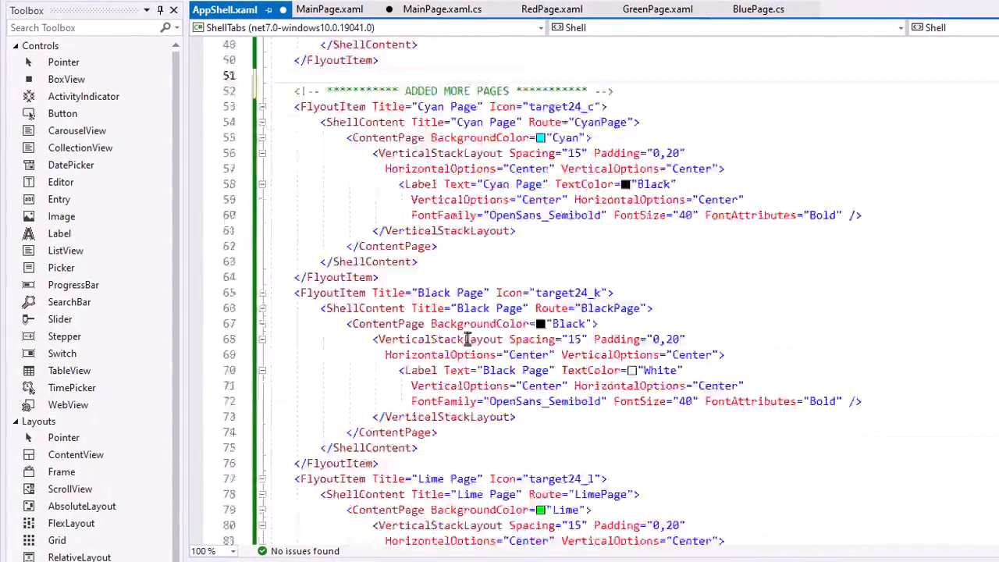
scroll("down", 3)
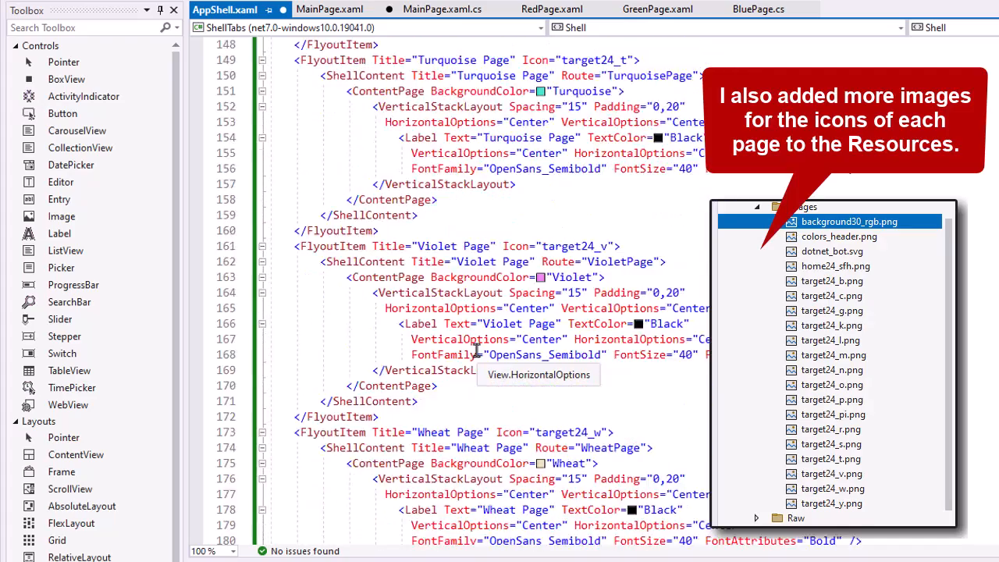
scroll("down", 3)
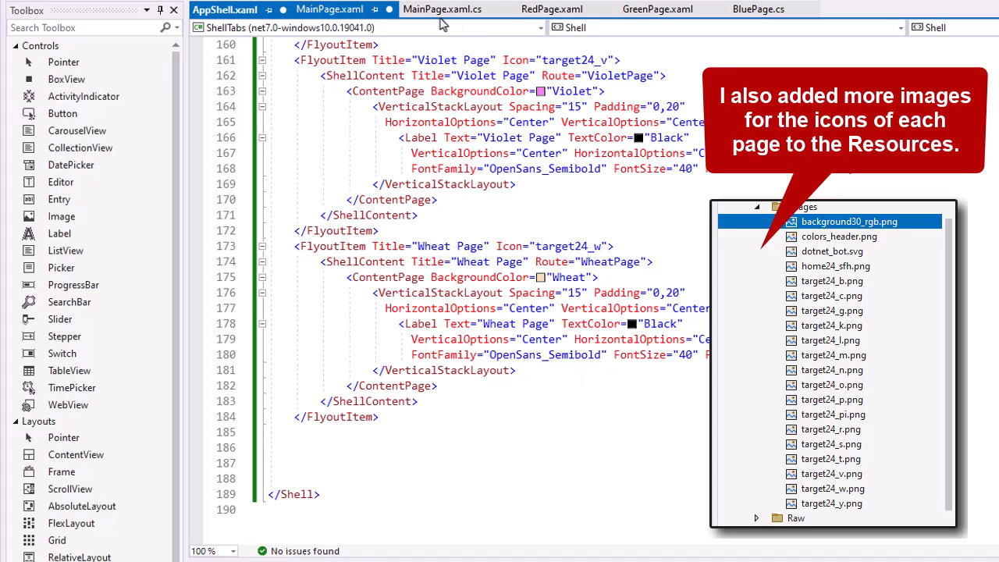
left_click(327, 10)
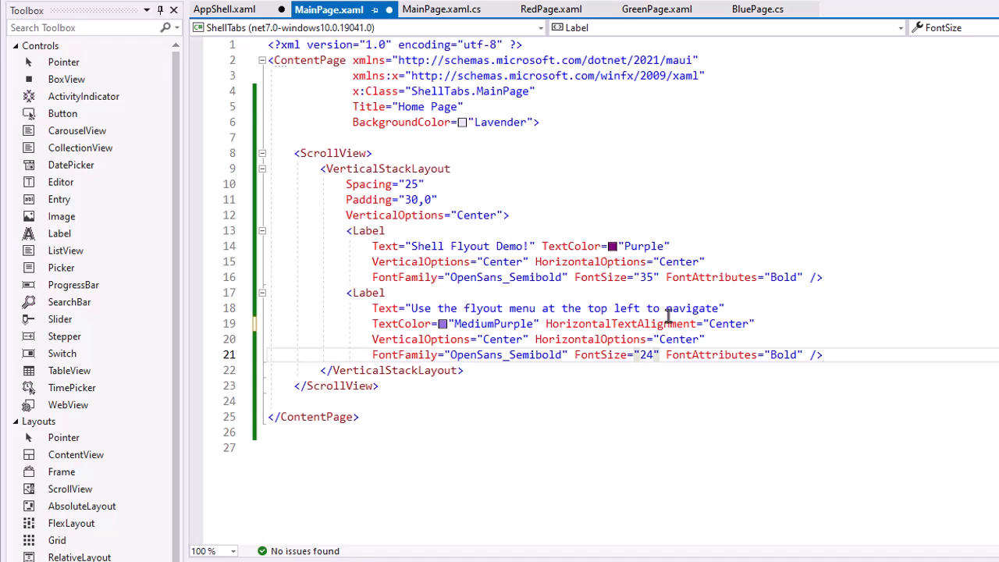
mouse_move(758, 318)
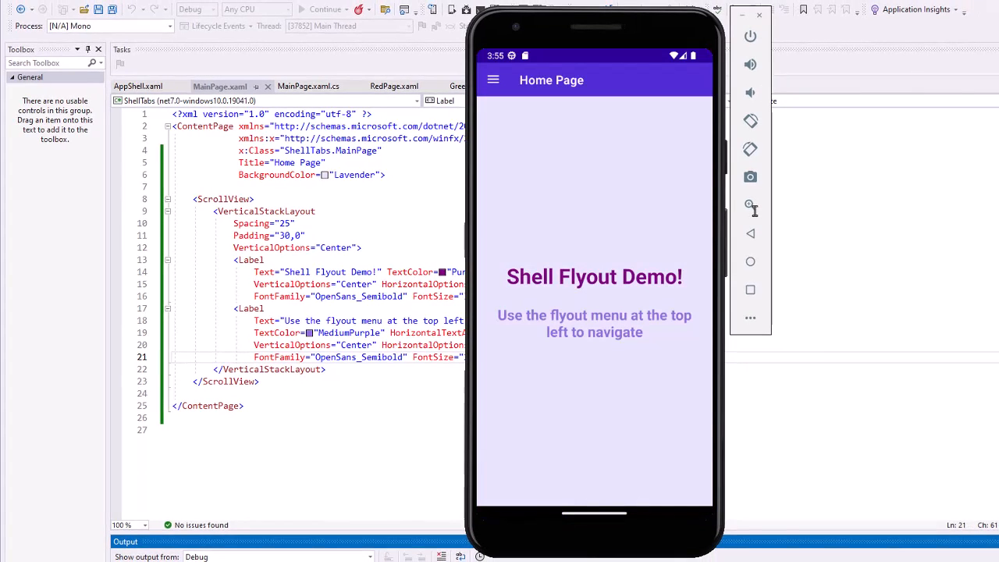
mouse_move(599, 307)
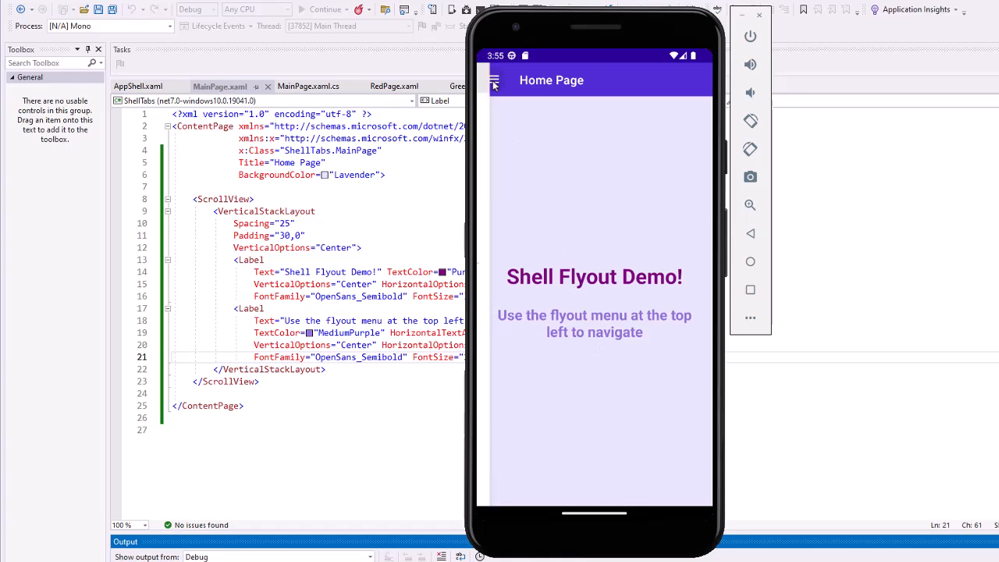
From the iconed flyout list, visit the Wheat Page and then the Violet Page
left_click(493, 81)
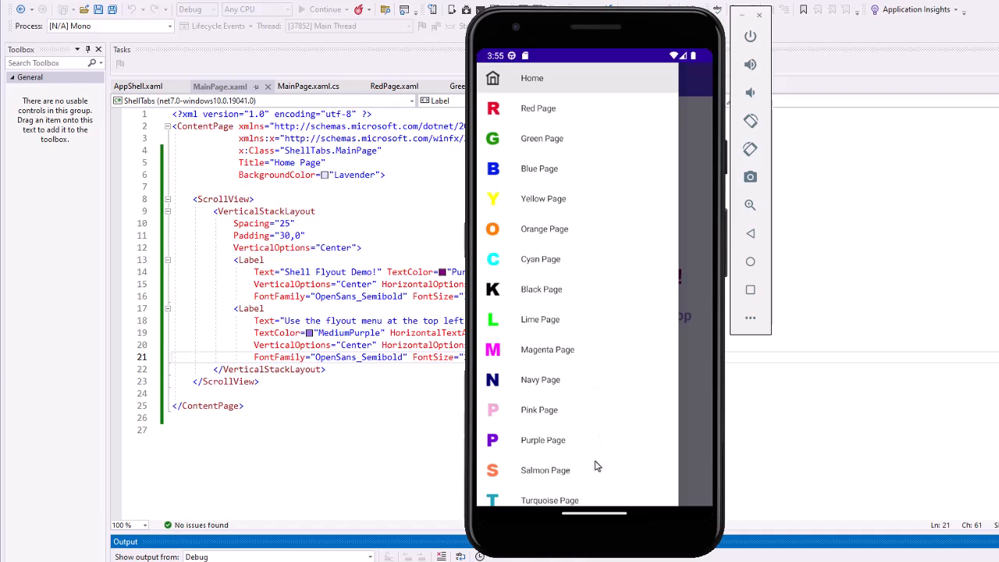
mouse_move(616, 477)
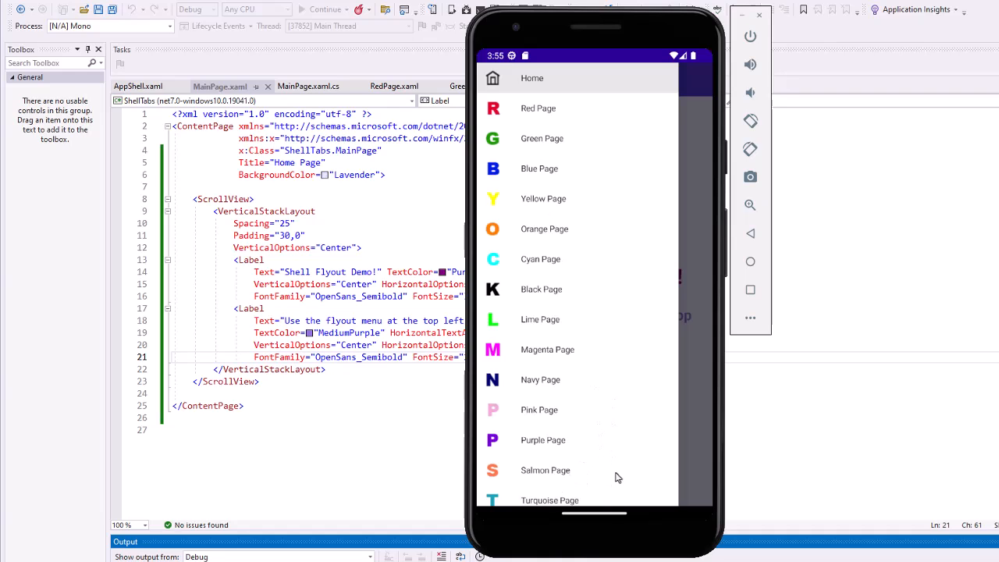
scroll("down", 3)
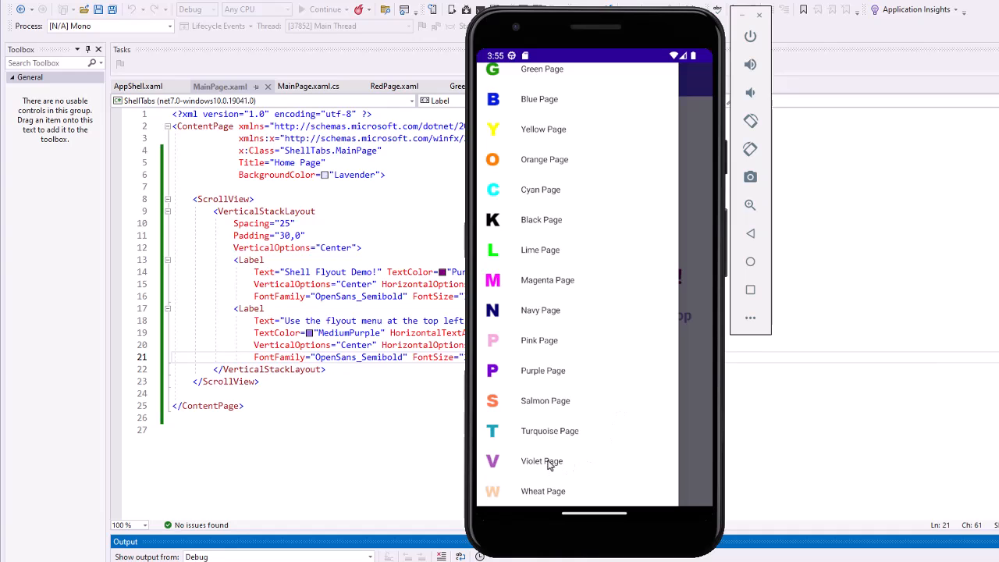
left_click(543, 490)
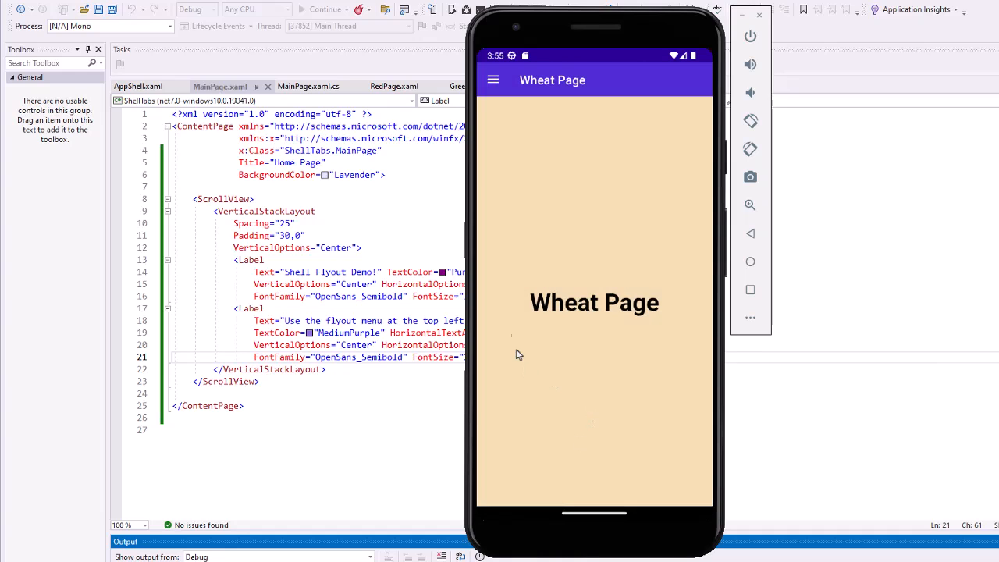
left_click(493, 80)
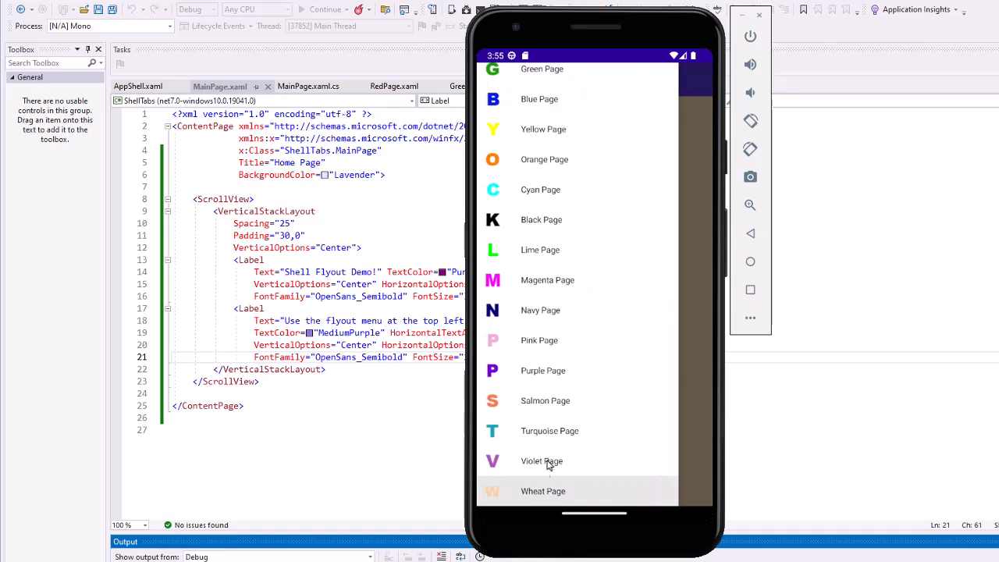
left_click(540, 460)
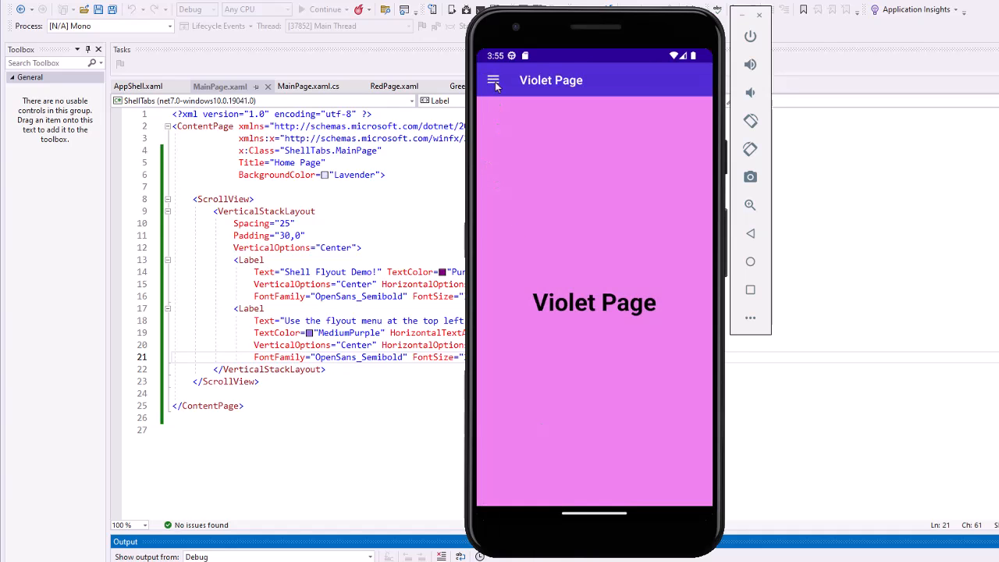
Reopen the flyout to visit the Red Page, then bring the page list up again
left_click(493, 81)
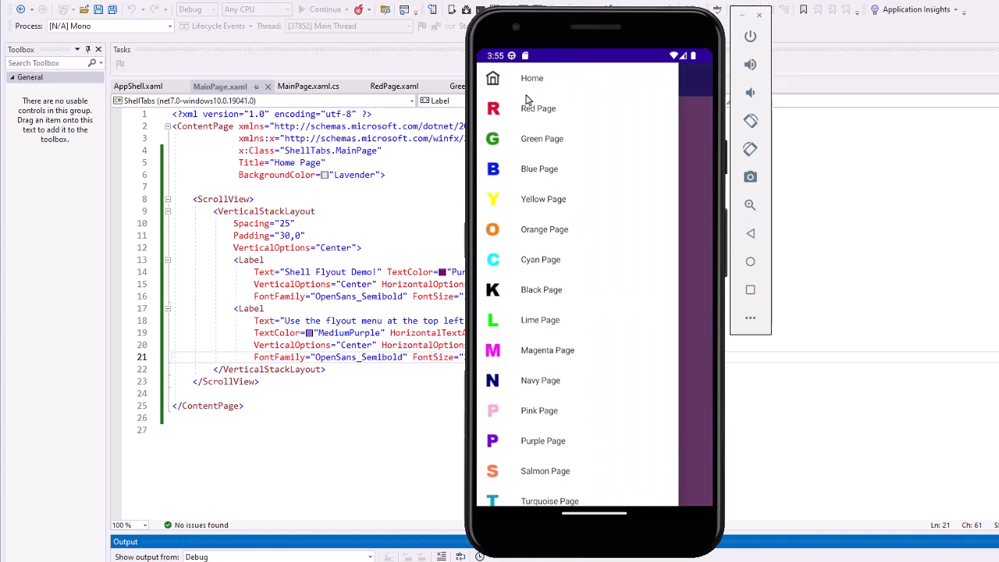
left_click(537, 107)
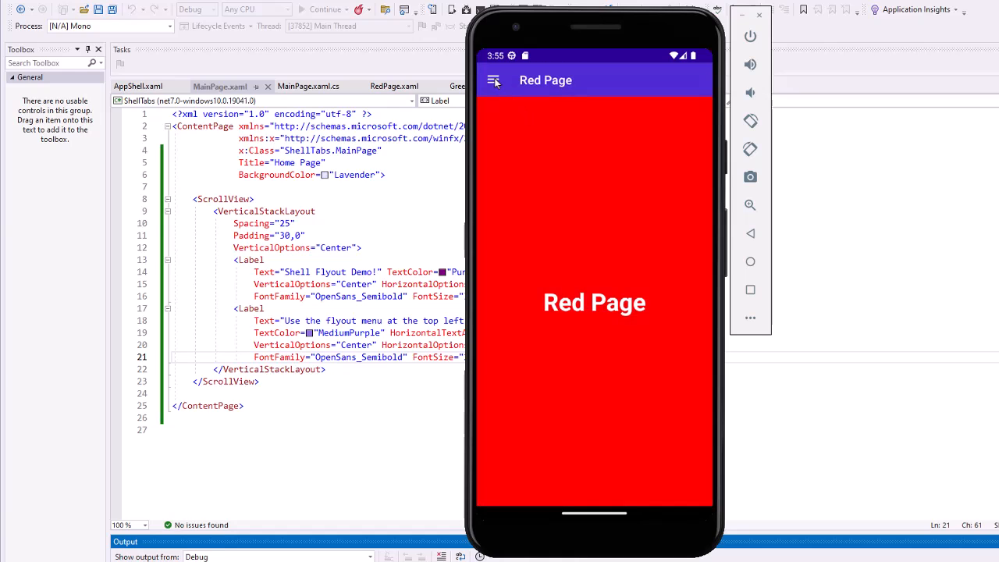
left_click(493, 80)
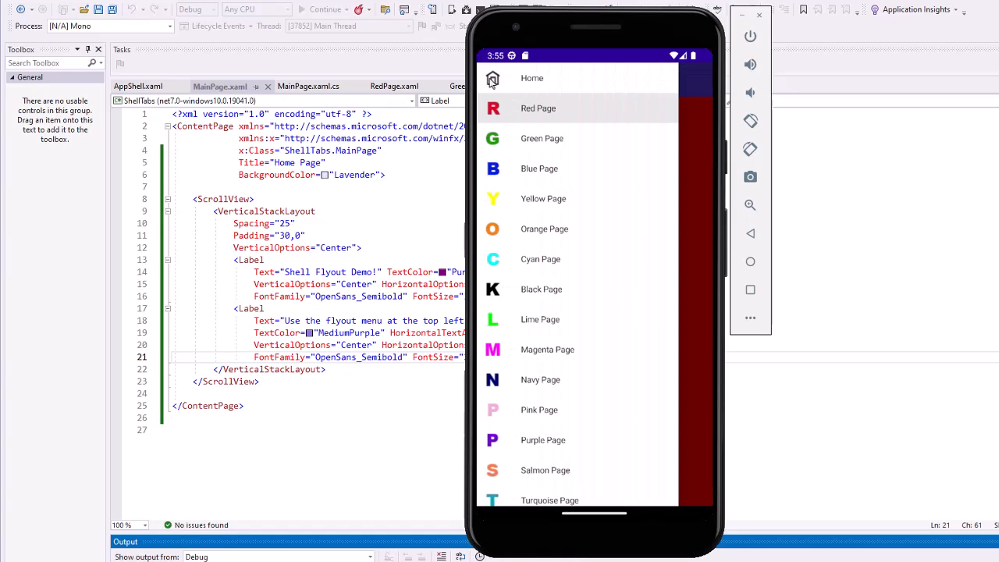
left_click(530, 78)
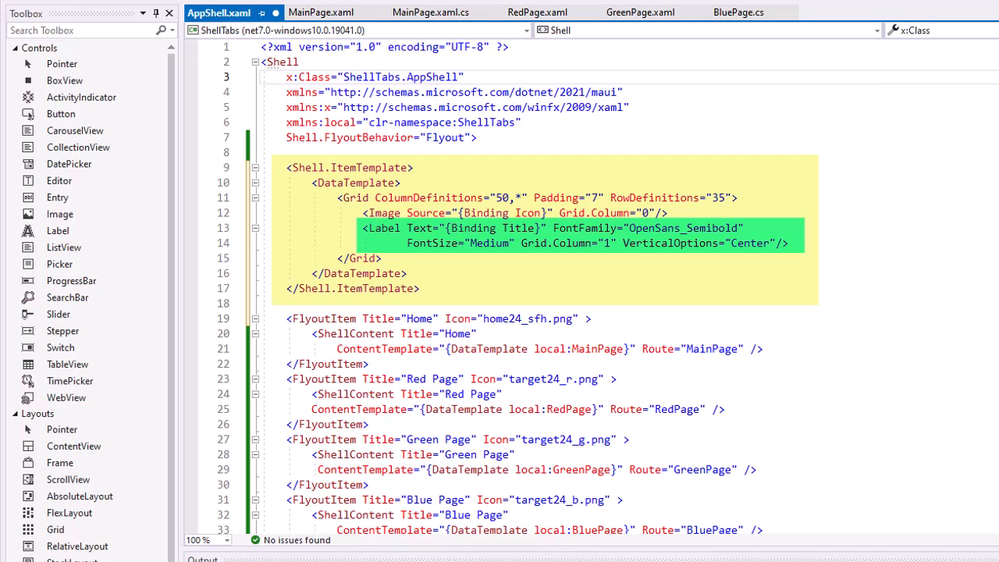
mouse_move(375, 319)
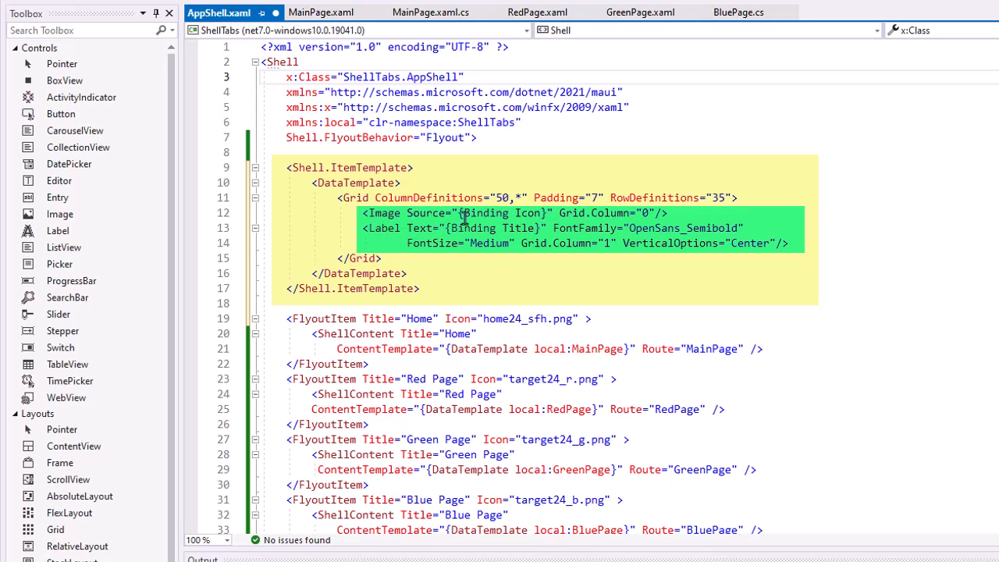
mouse_move(458, 365)
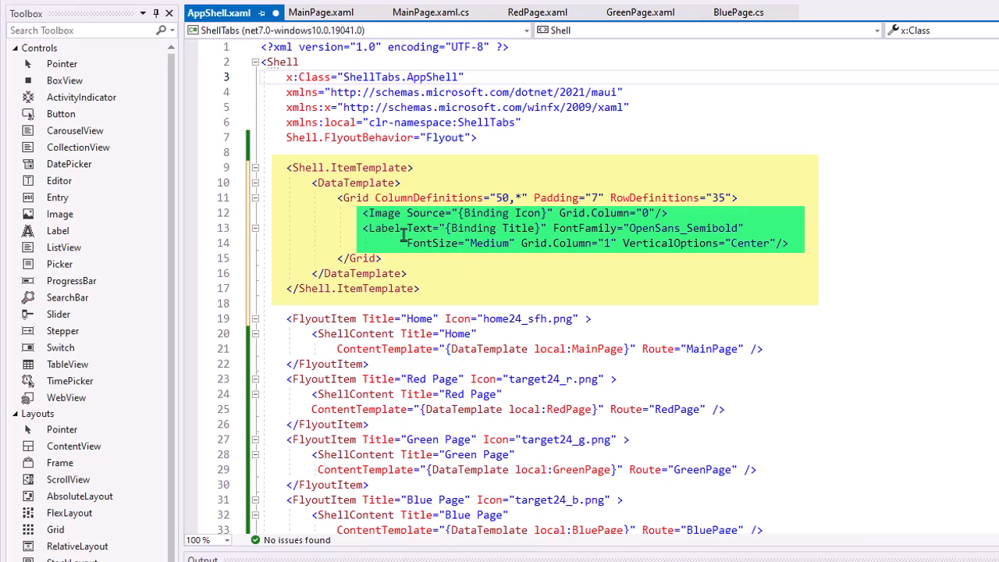
mouse_move(418, 231)
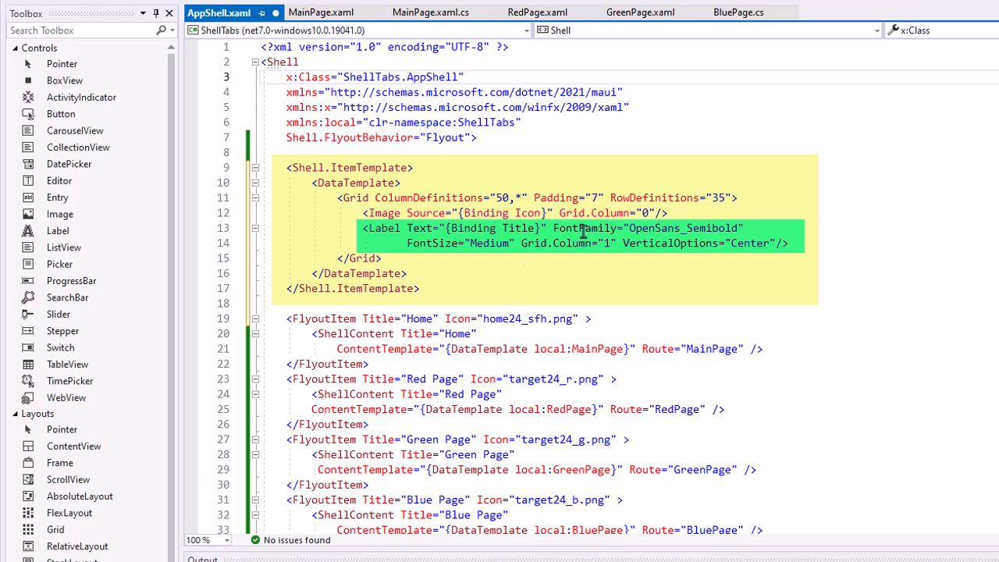
mouse_move(454, 256)
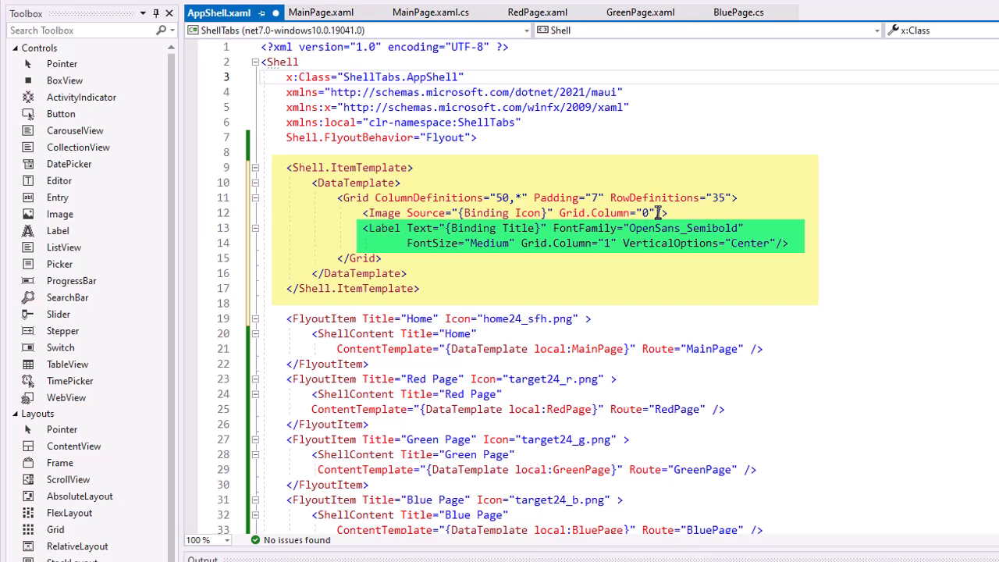
mouse_move(632, 222)
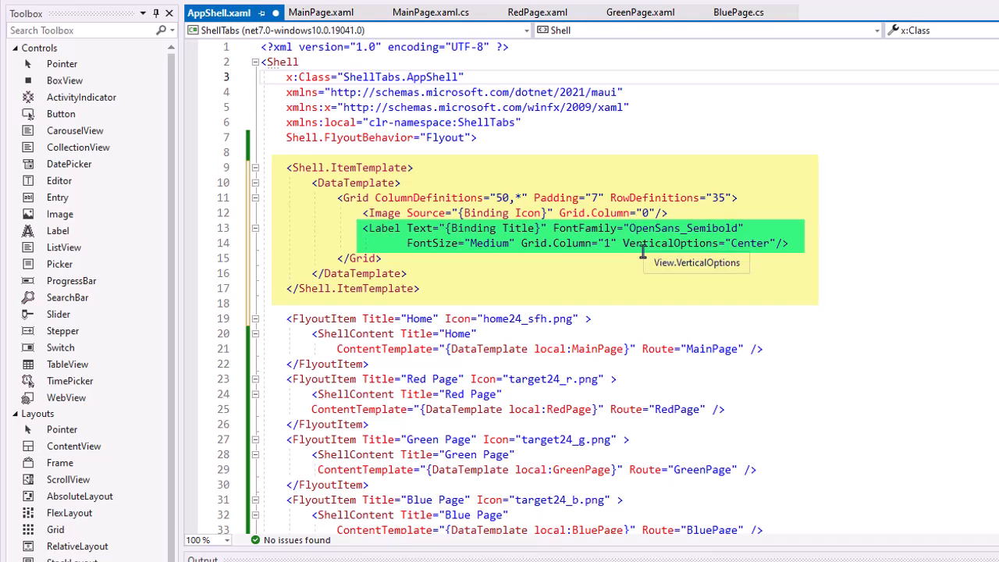
mouse_move(771, 244)
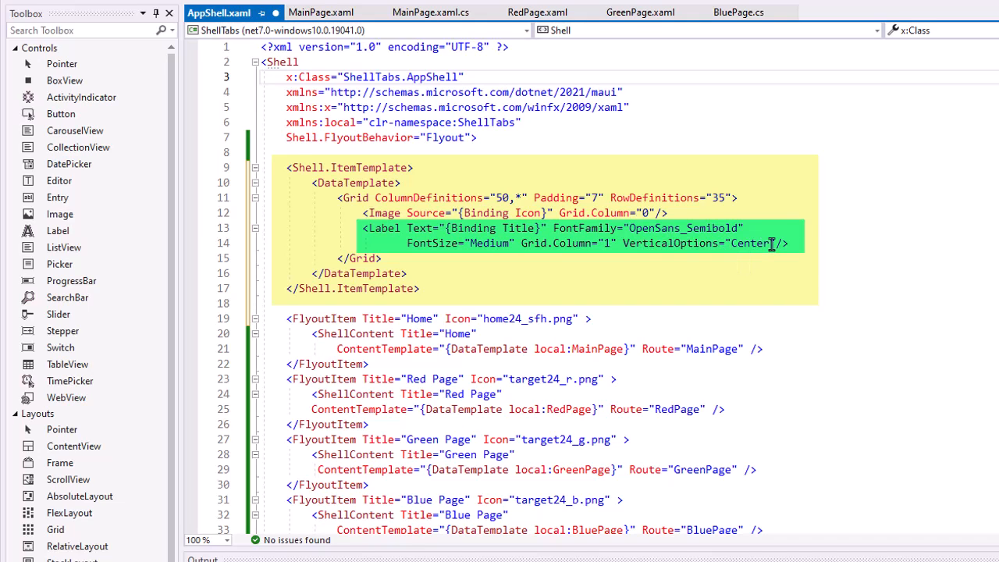
left_click(483, 250)
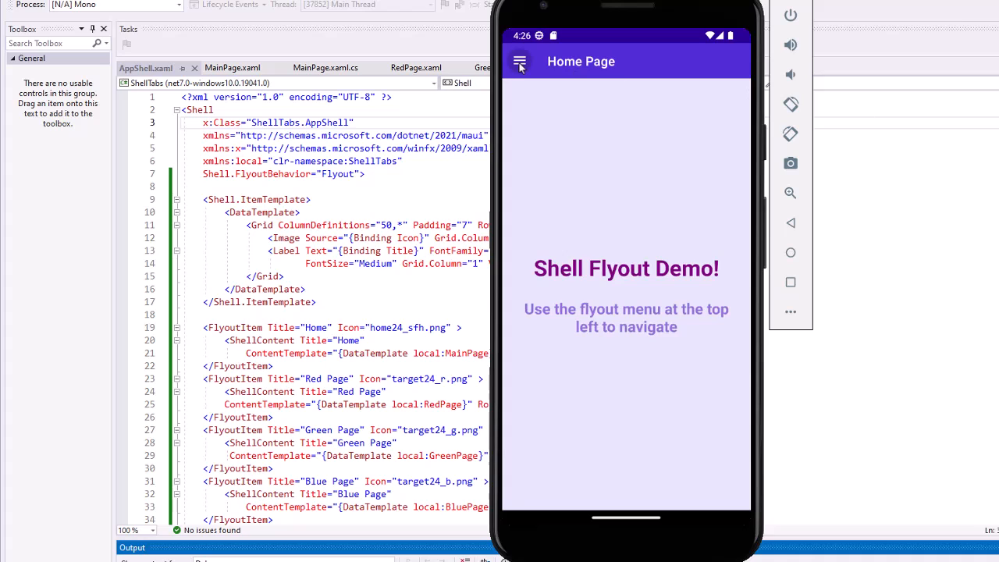
Set the flyout item Grid's RowDefinitions to 28 and view the tighter page list in the emulator
left_click(520, 62)
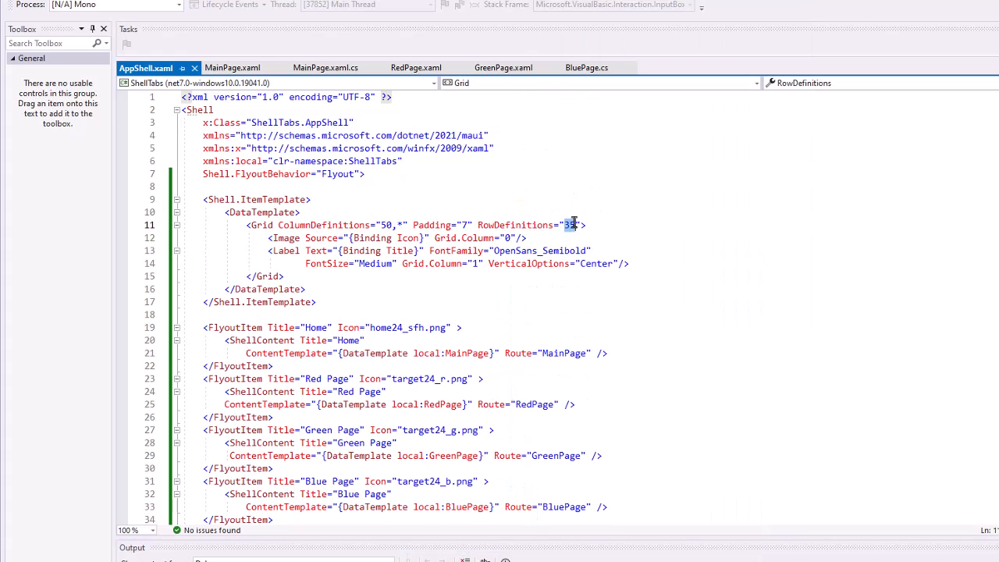
type("28")
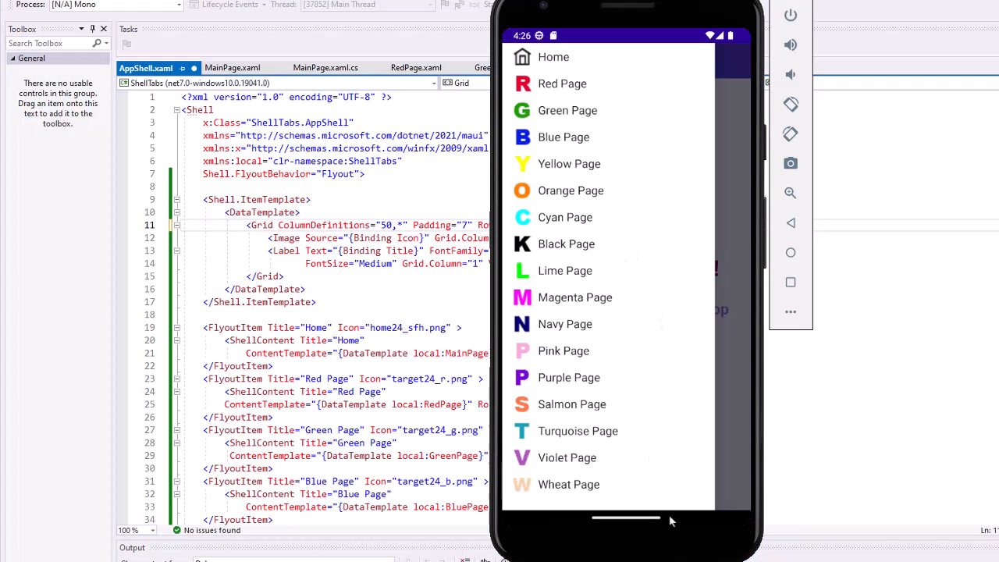
mouse_move(571, 64)
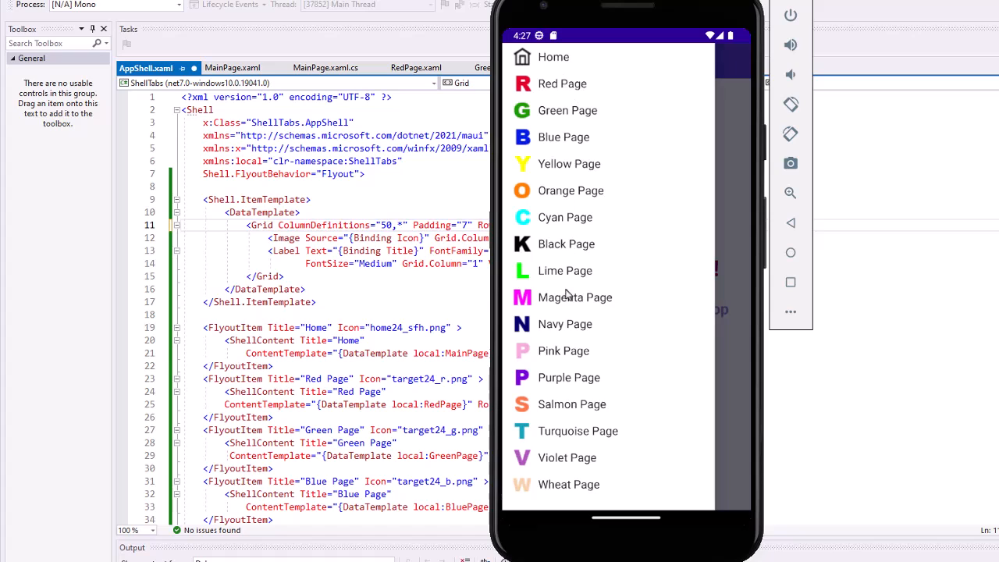
mouse_move(568, 436)
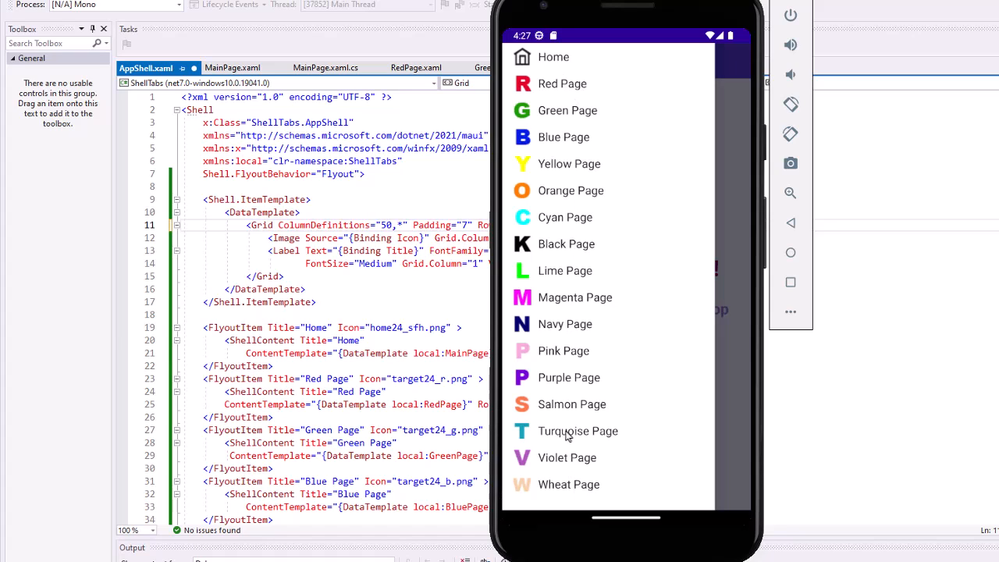
mouse_move(580, 434)
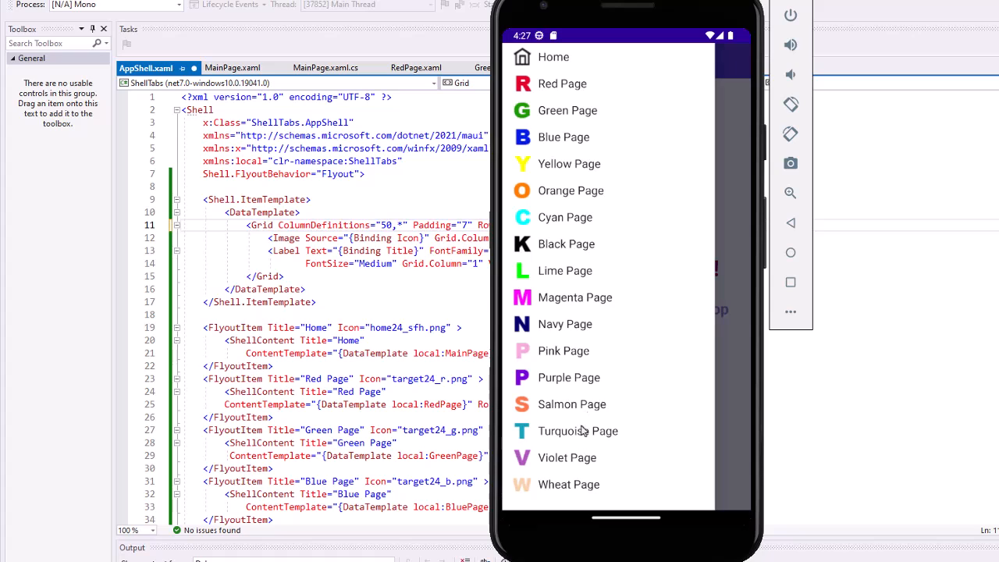
mouse_move(543, 81)
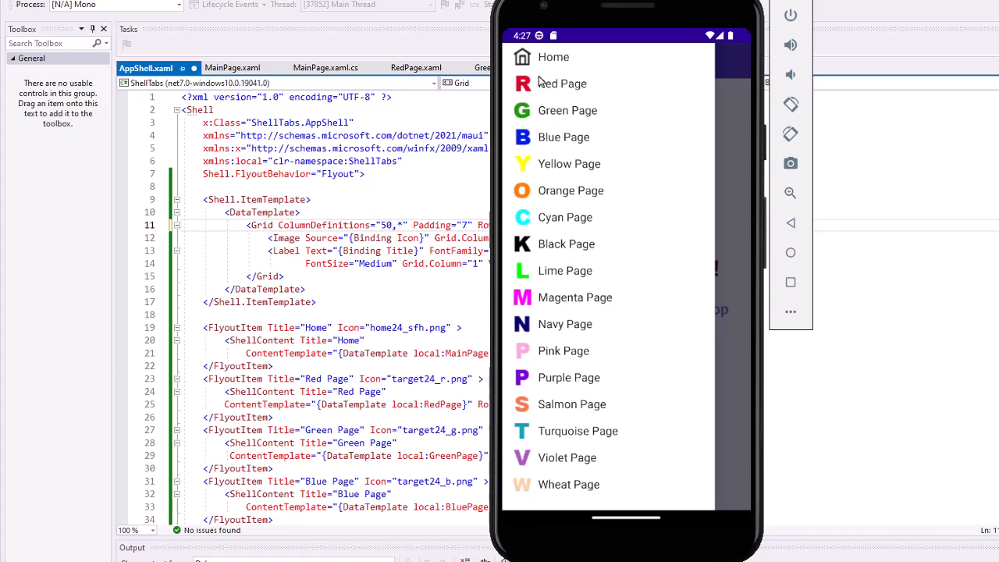
mouse_move(574, 436)
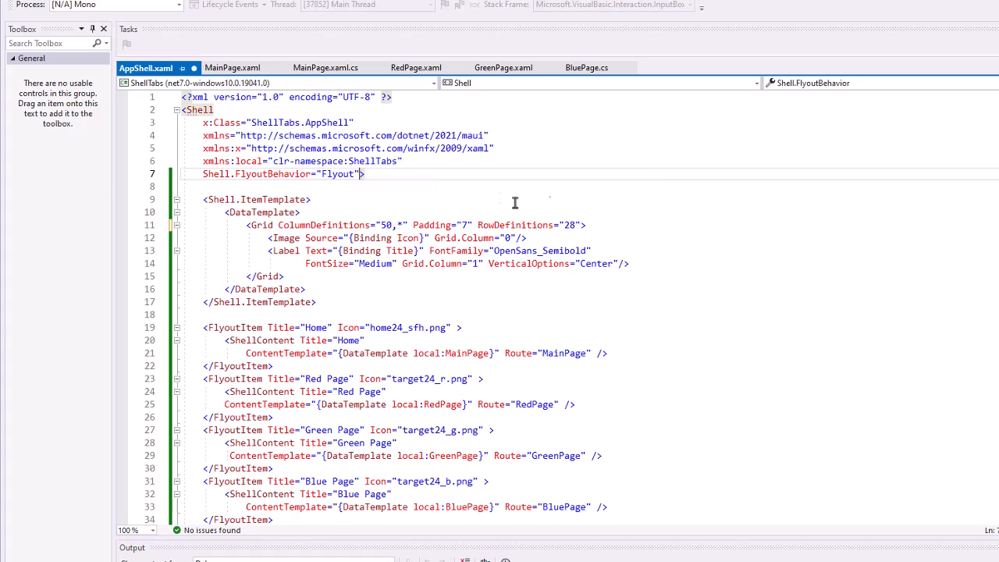
Add FlyoutBackgroundColor="LightBlue" to the Shell element and check it behind the flyout list
type("Fly>")
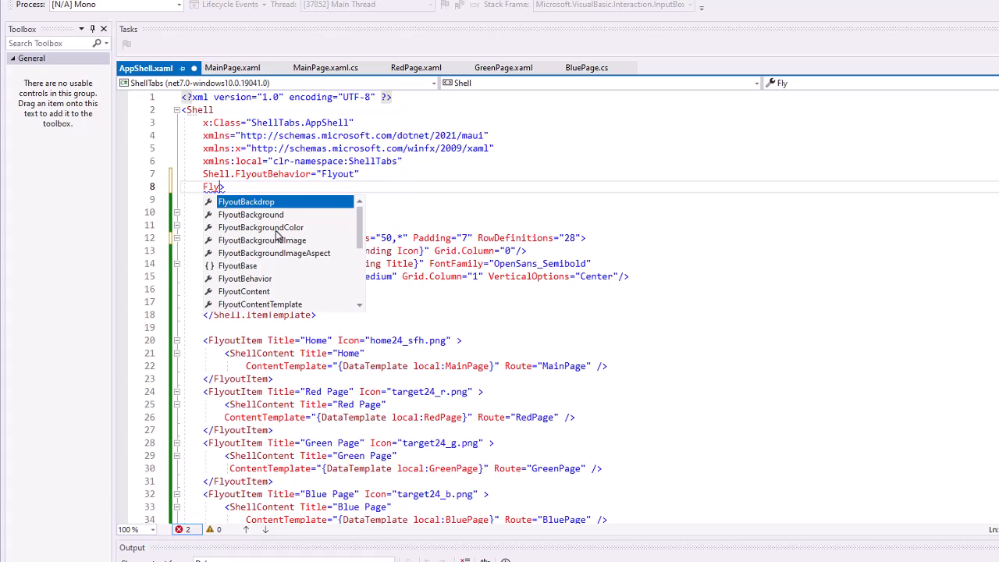
type("FlyoutBackgroundColor=\"")
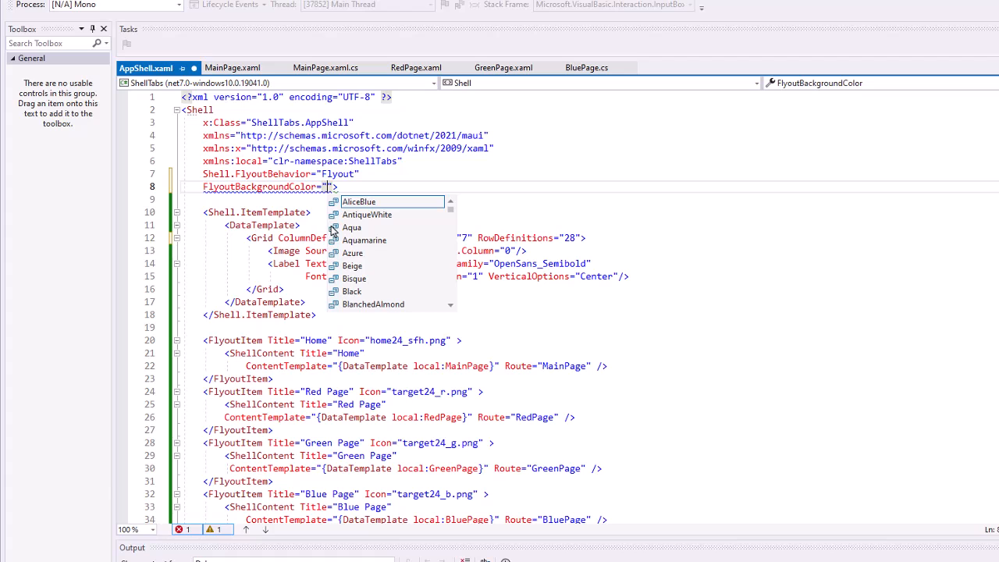
type("LightBlue")
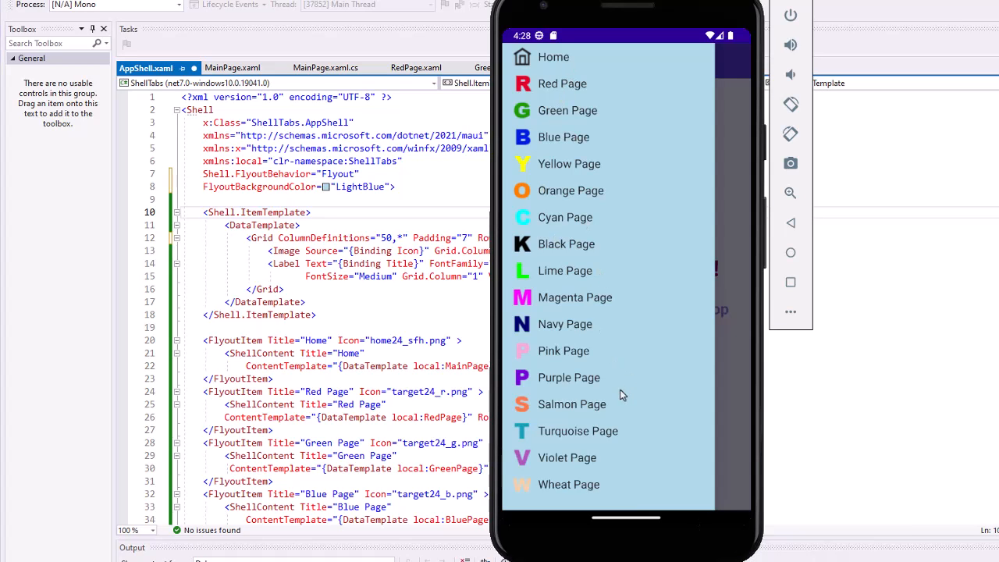
left_click(552, 56)
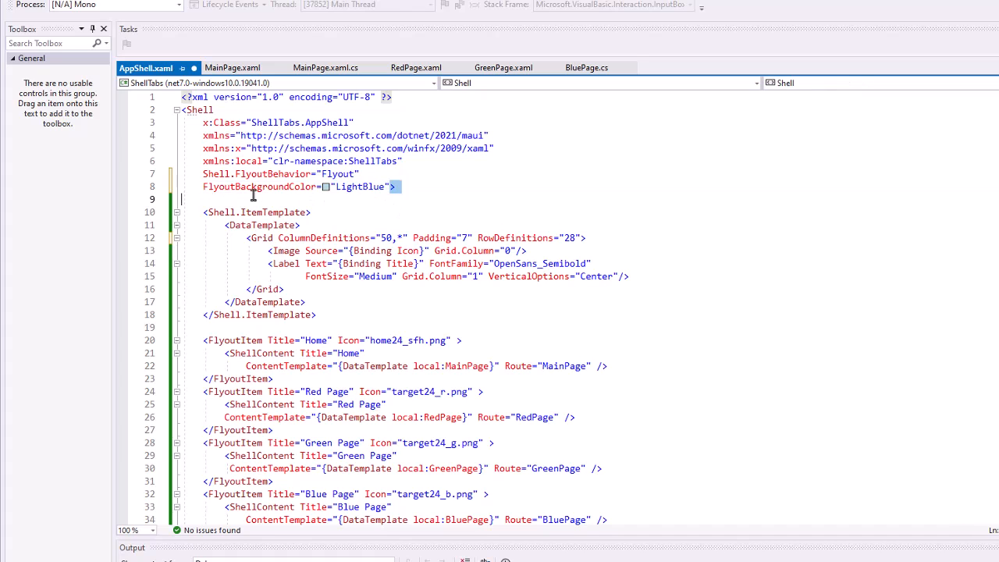
Replace the LightBlue flyout background with FlyoutBackgroundImage set to the background gradient image, then view it in the running app's flyout
double_click(281, 186)
type("Im")
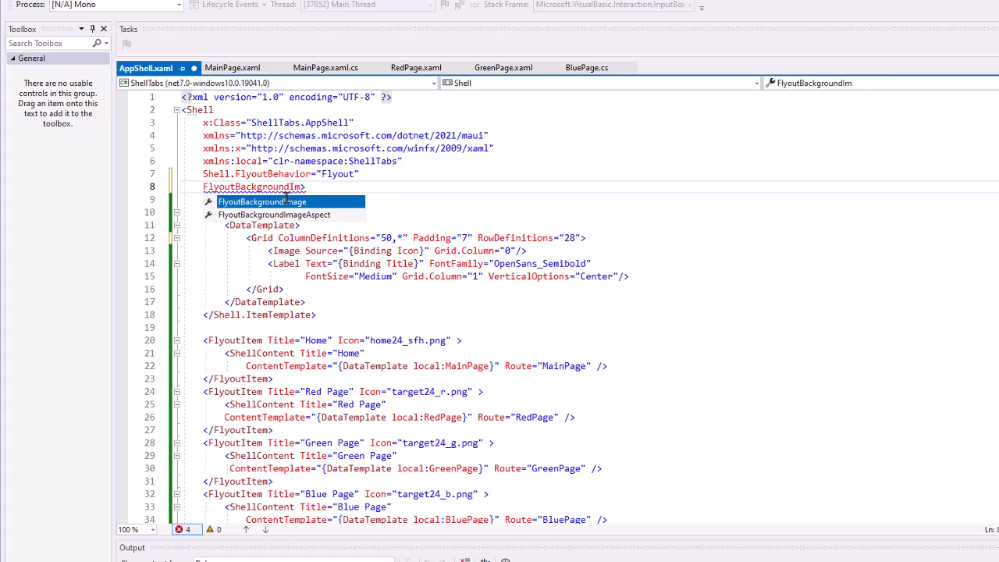
type("age")
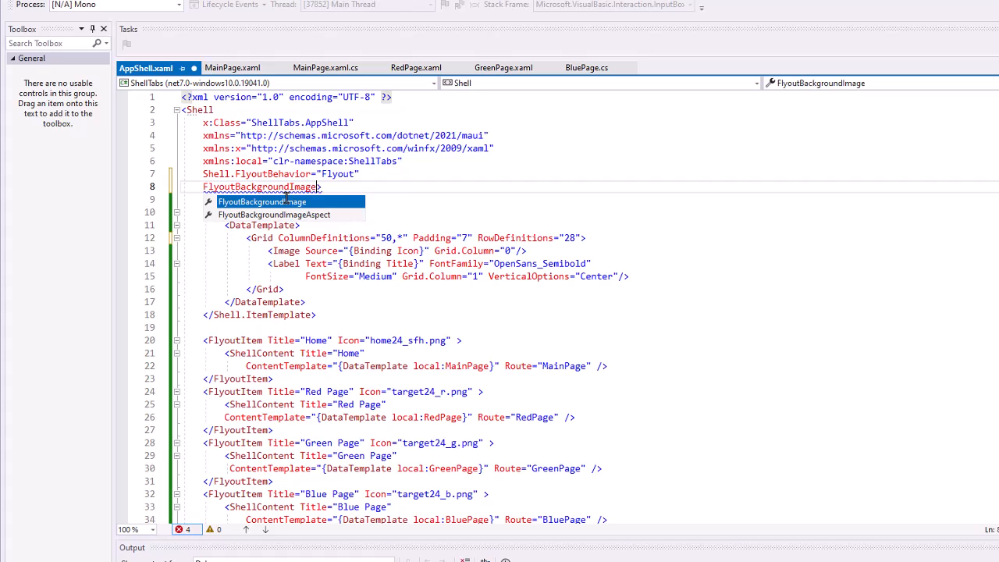
type("=\"\">")
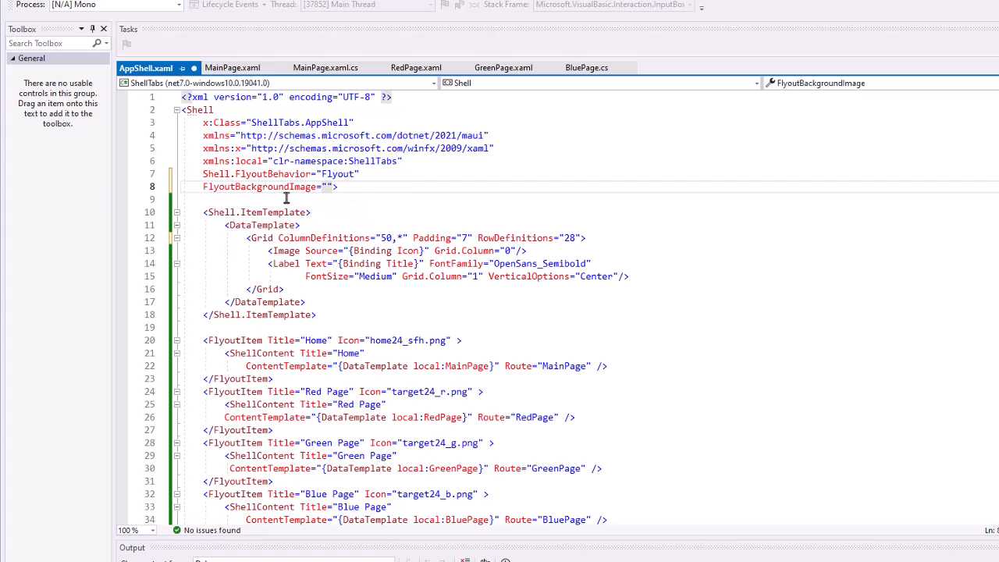
type("backg")
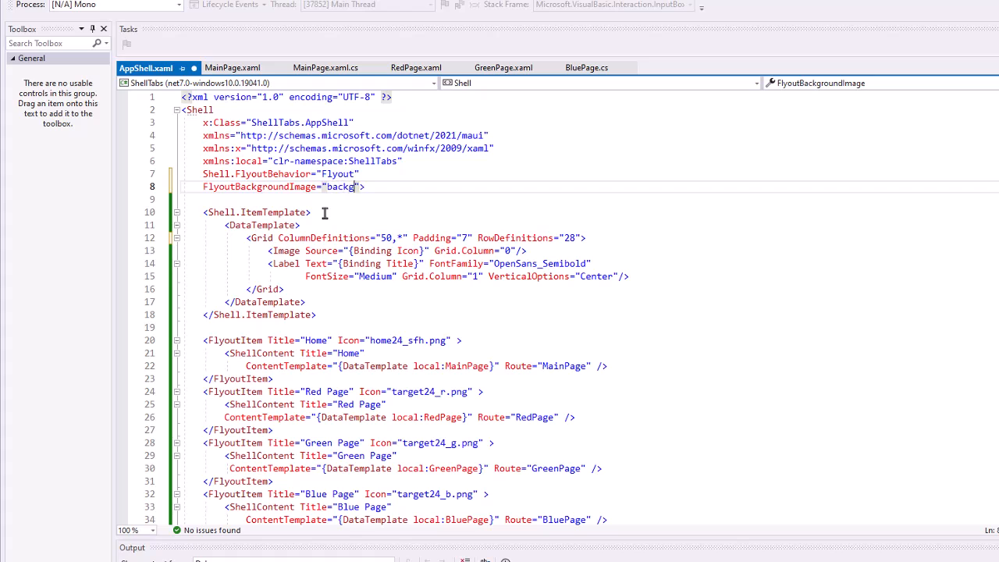
type("round30_rgb.png")
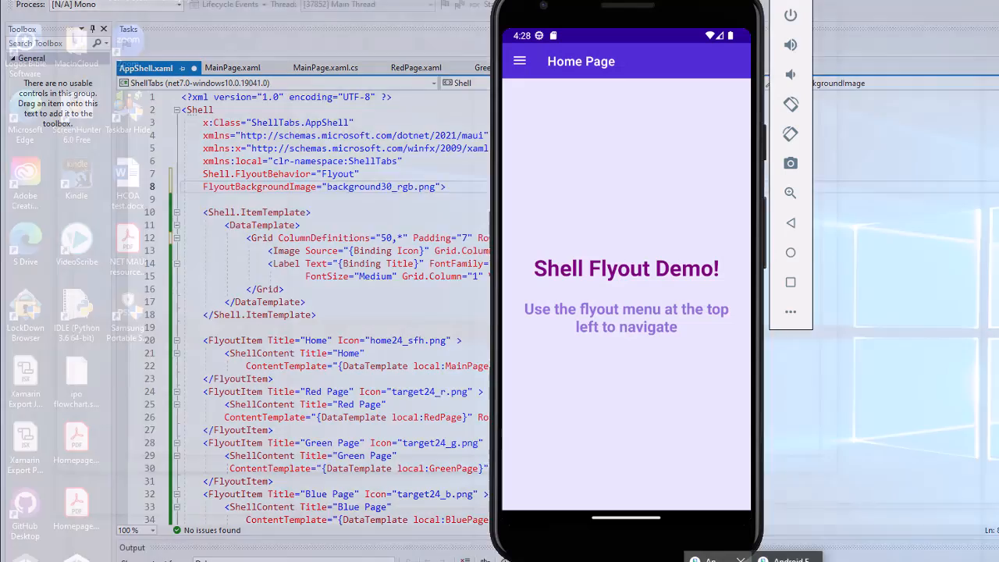
left_click(520, 61)
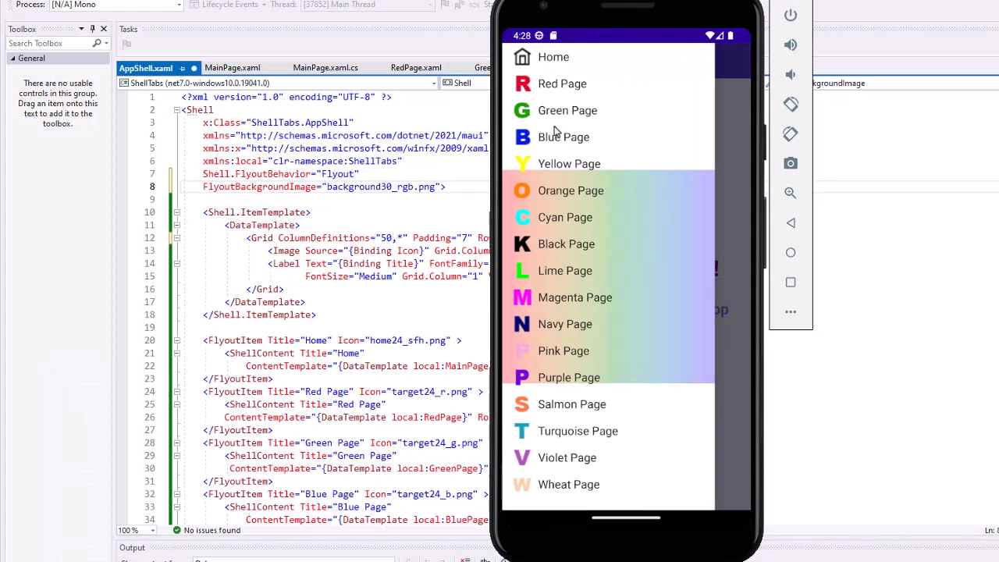
mouse_move(611, 172)
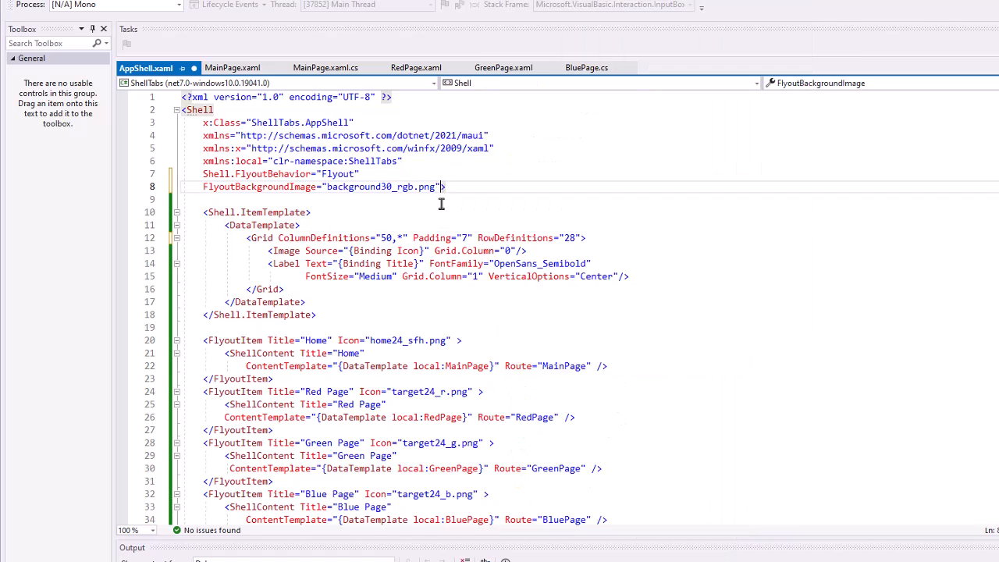
Add FlyoutBackgroundImageAspect="Fill" to the Shell element via IntelliSense completion
type("Flyout>")
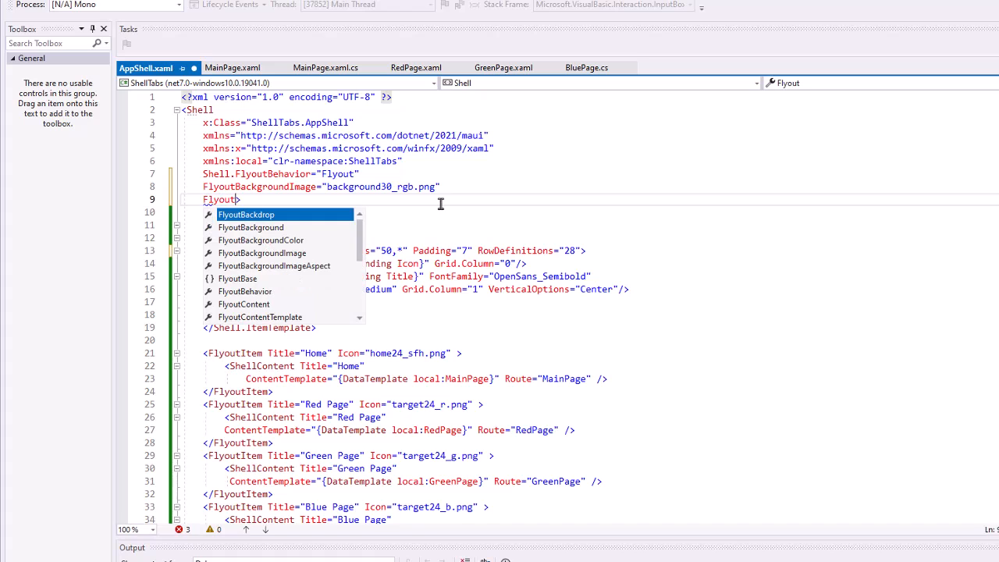
type("Background")
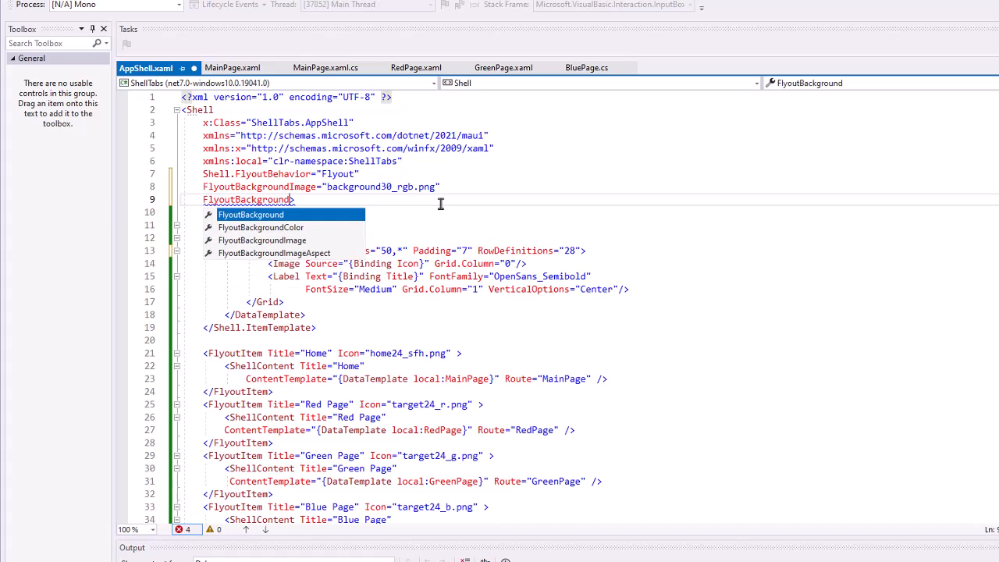
type("Image")
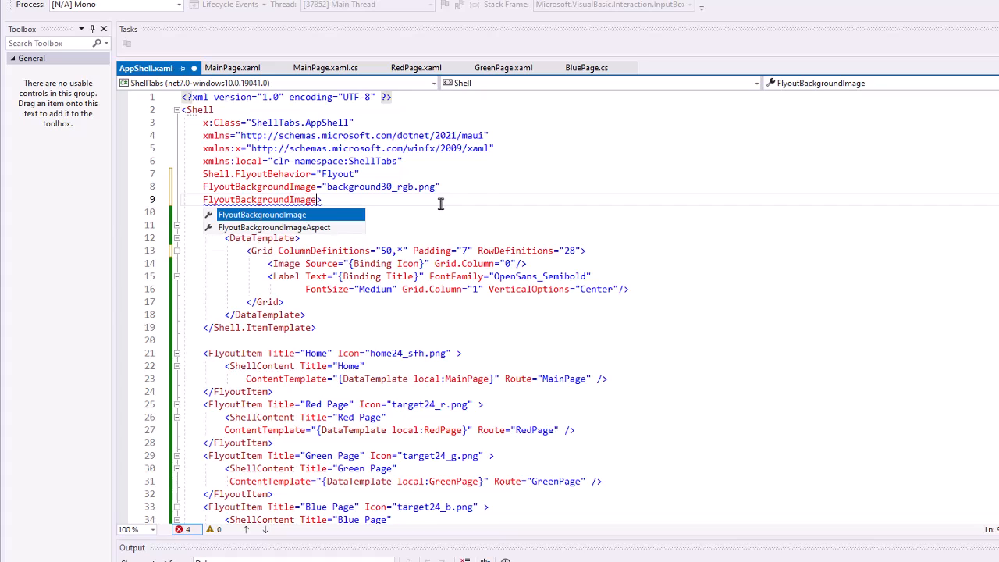
type("Ap")
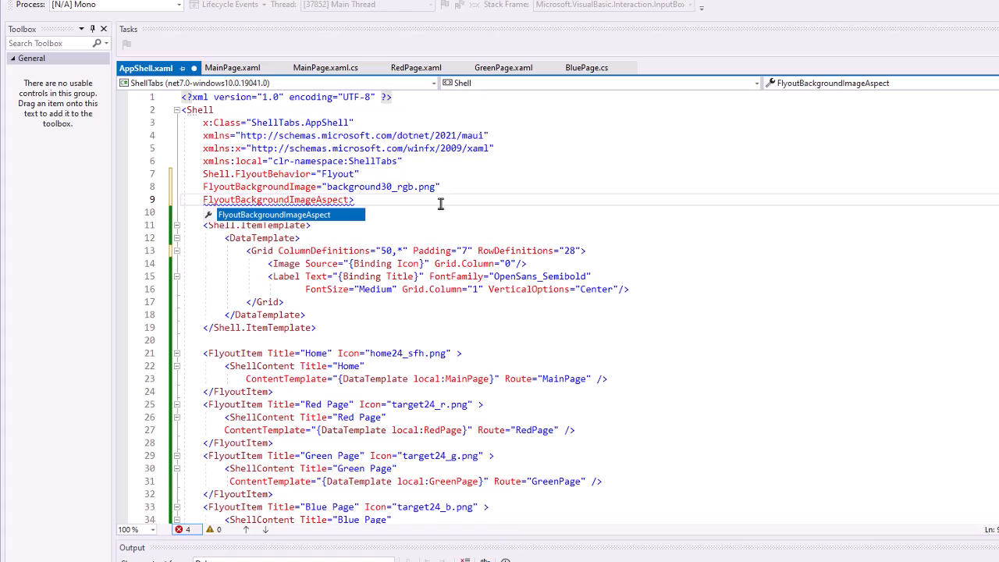
type("=\"")
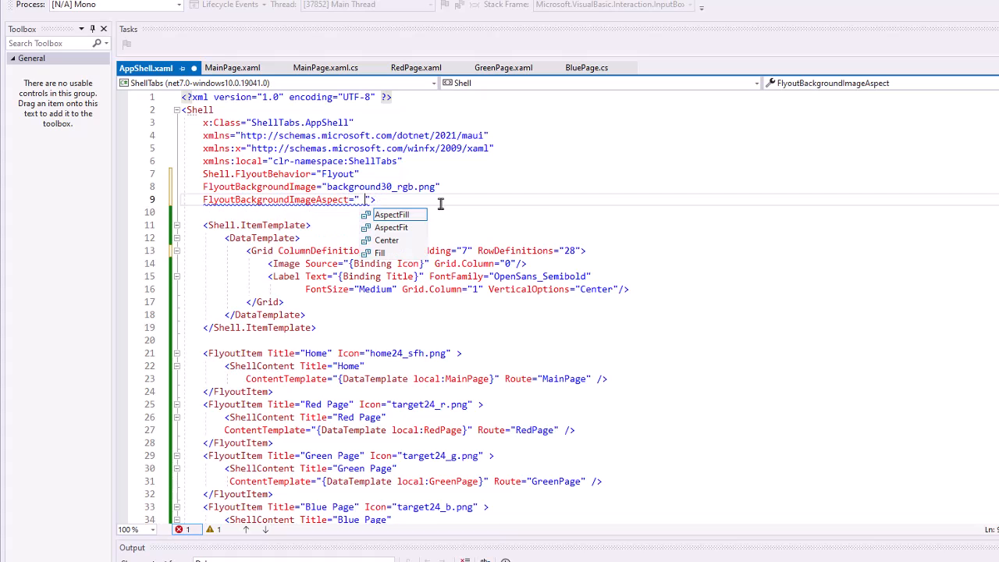
type("Fill")
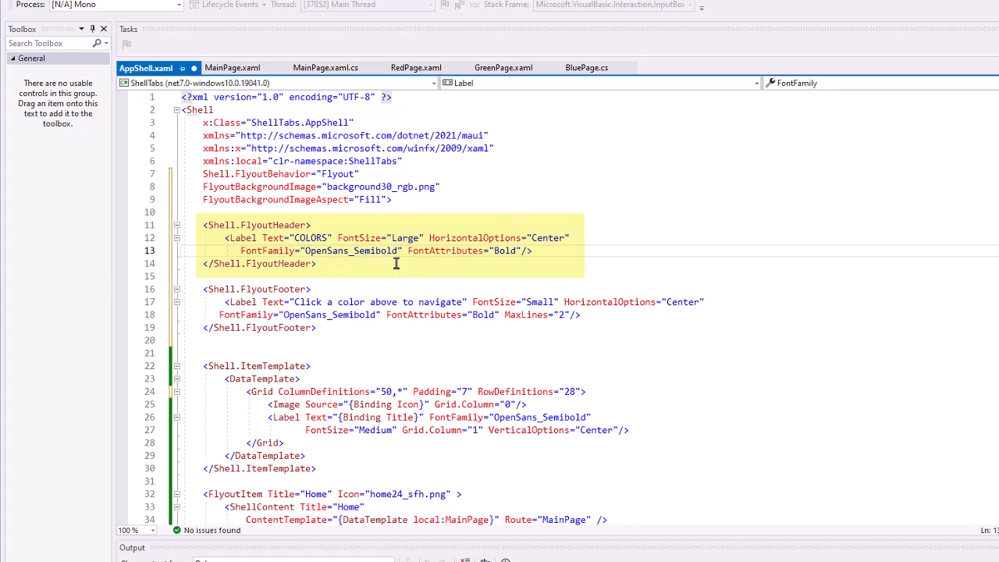
mouse_move(515, 265)
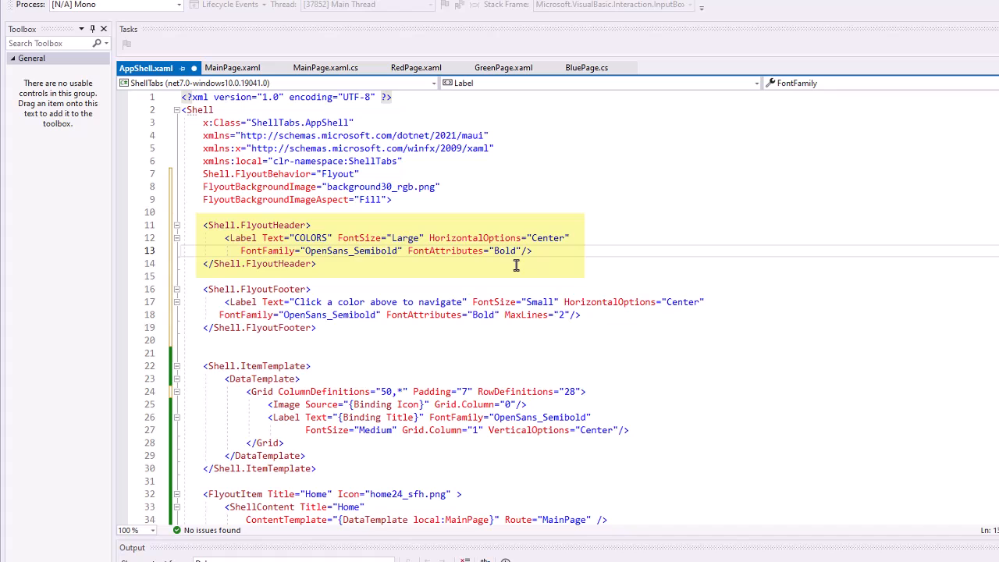
Review the Shell.FlyoutHeader COLORS label and Shell.FlyoutFooter navigation-hint label markup
left_click(253, 292)
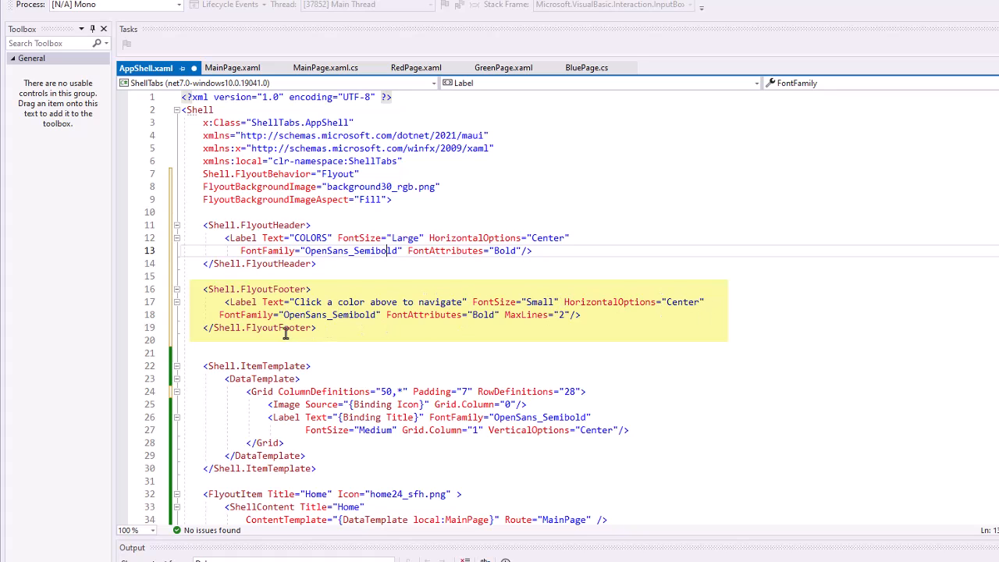
mouse_move(568, 320)
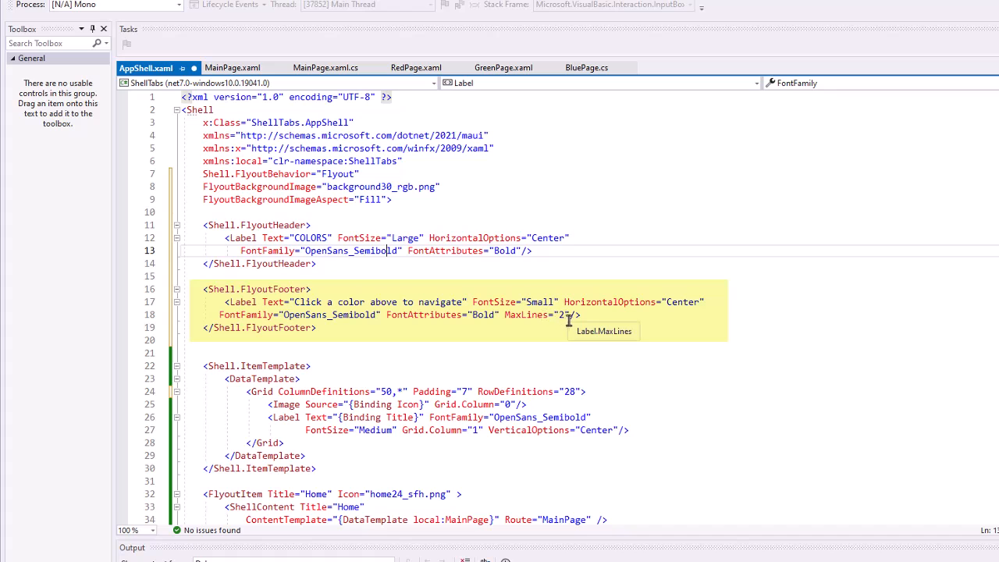
mouse_move(309, 306)
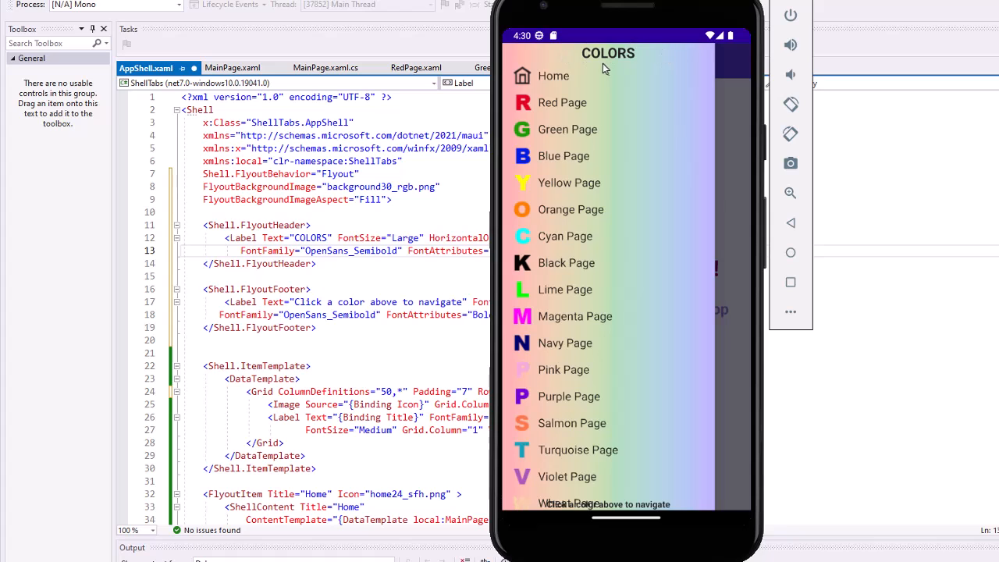
mouse_move(611, 459)
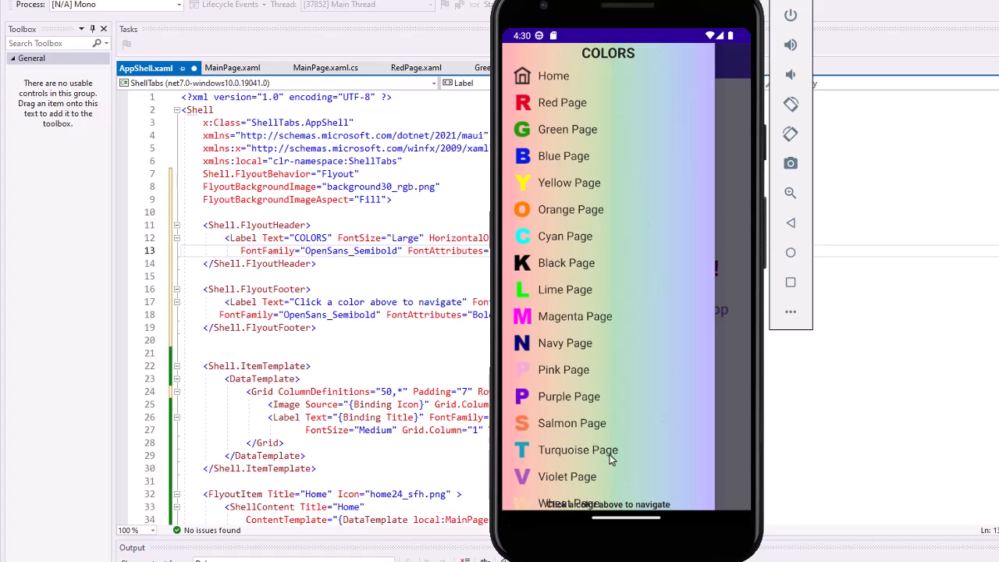
mouse_move(637, 481)
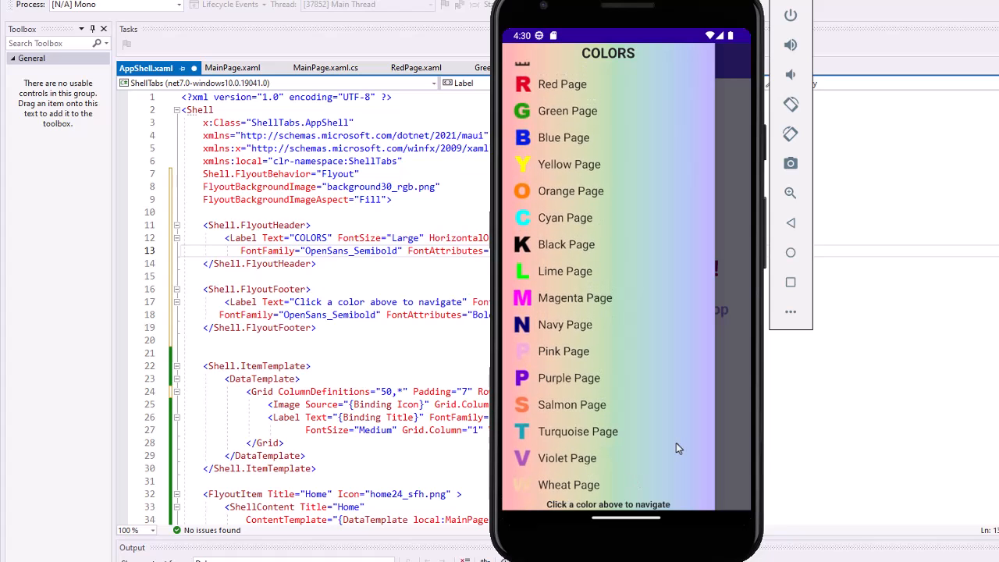
mouse_move(679, 440)
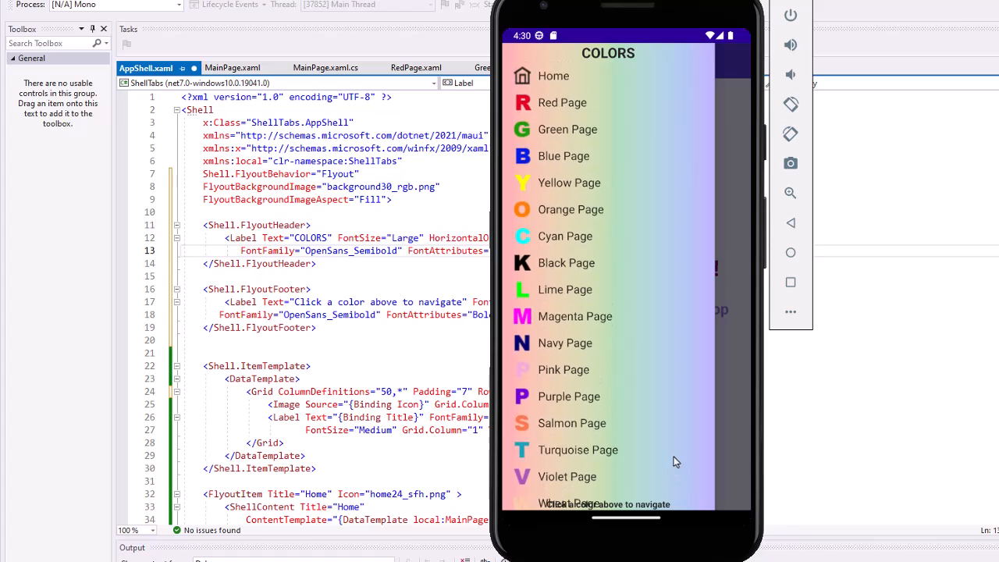
Scroll the running app's flyout to see the COLORS header, full-height gradient and footer text
scroll("down", 3)
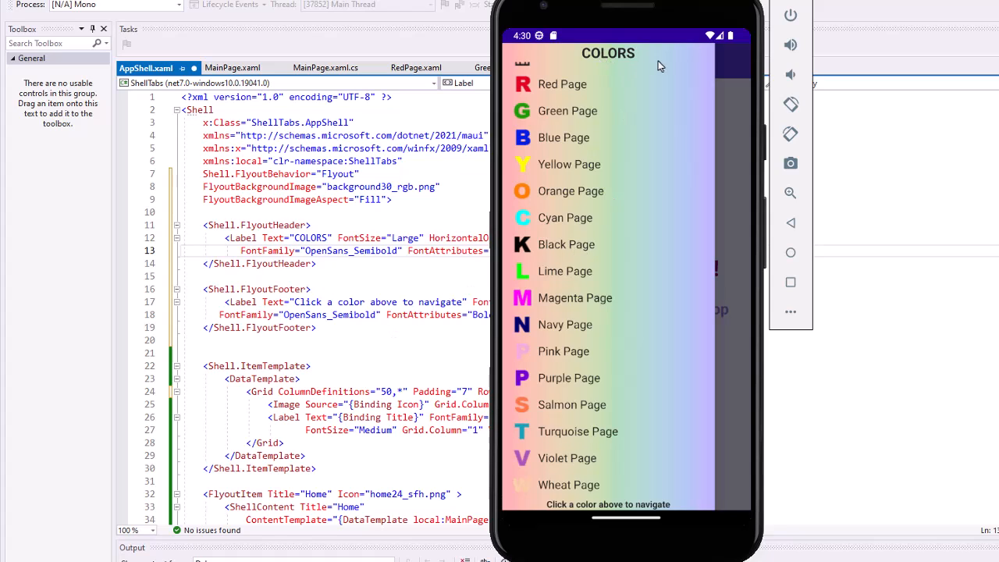
mouse_move(633, 60)
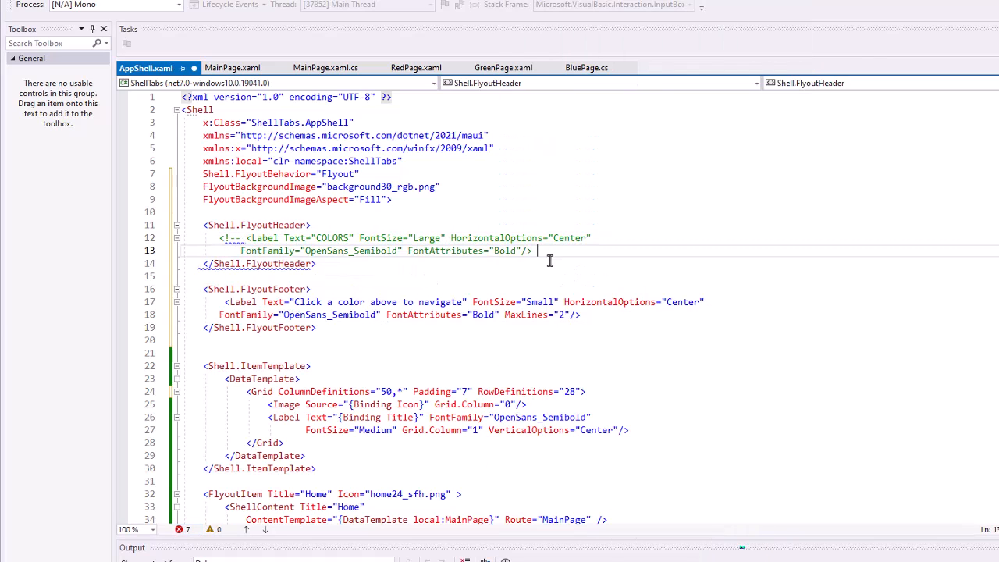
Comment out the COLORS header Label so the colors_header.png Image can take its place
type("-->")
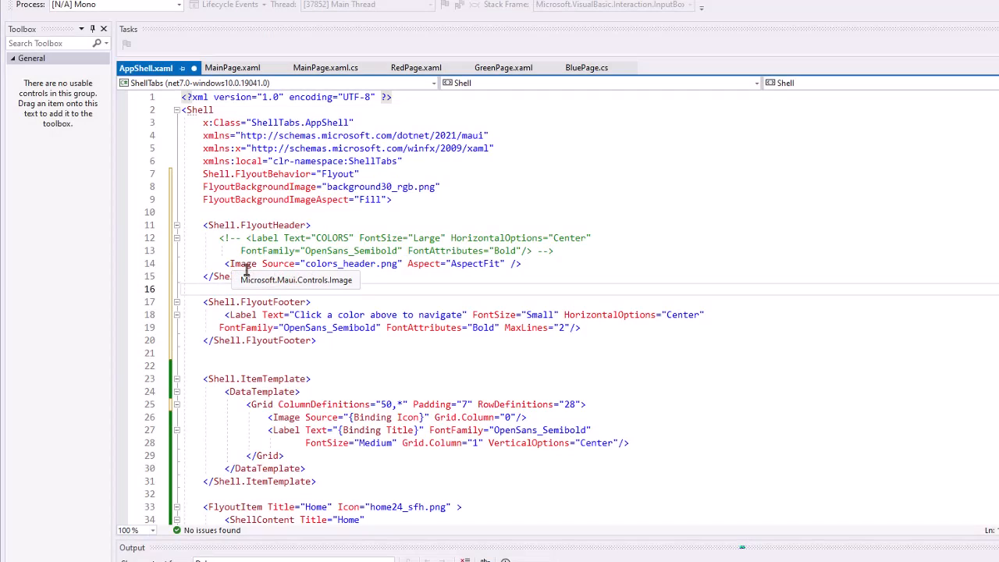
mouse_move(369, 268)
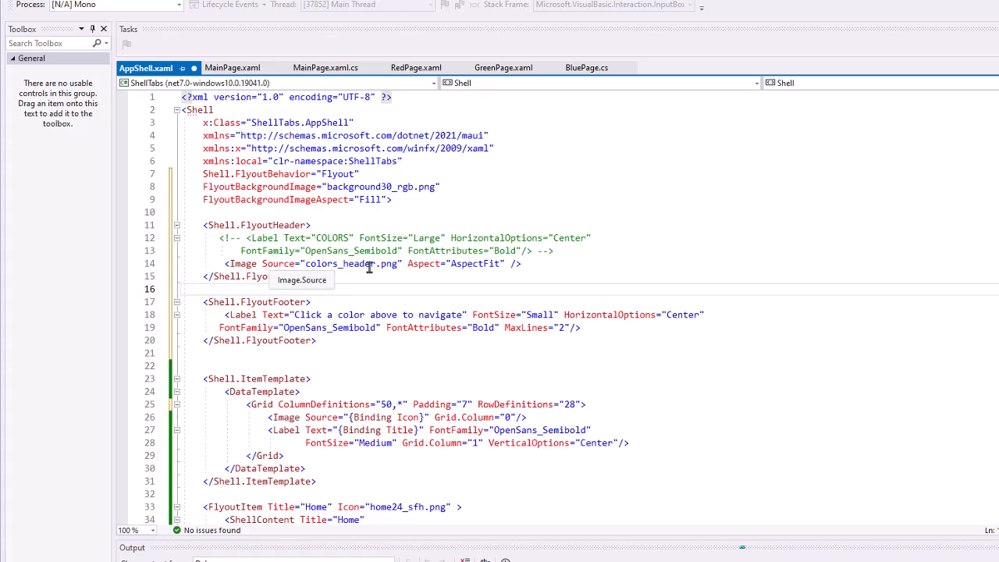
mouse_move(402, 262)
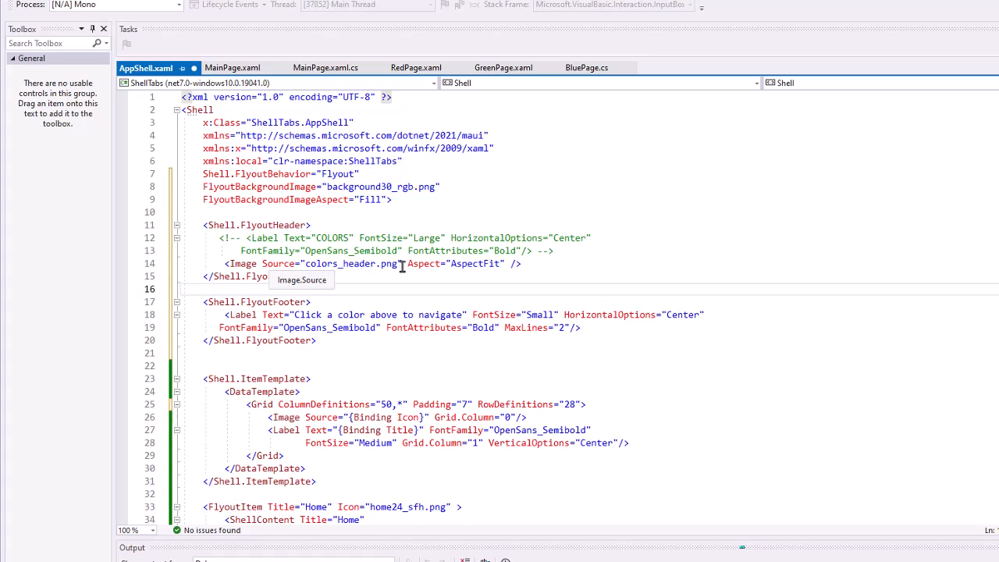
mouse_move(505, 275)
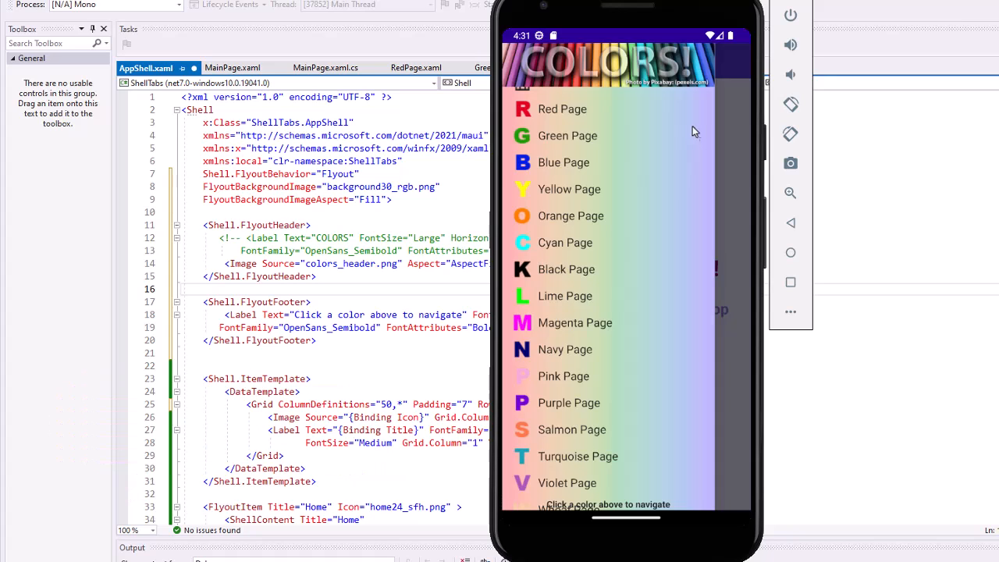
Scroll the flyout, navigate to Yellow Page, reopen the flyout and return to Home
scroll("down", 3)
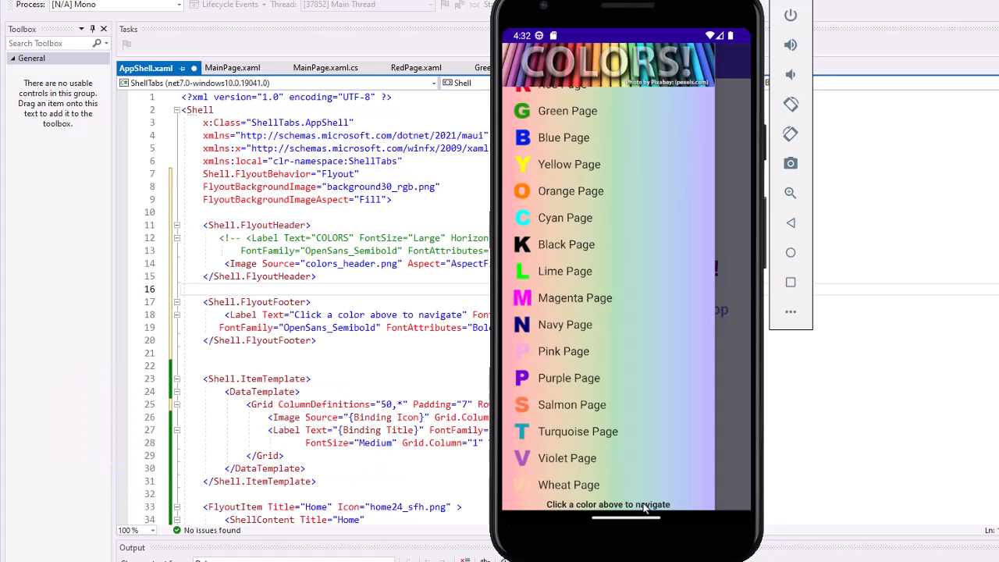
left_click(568, 164)
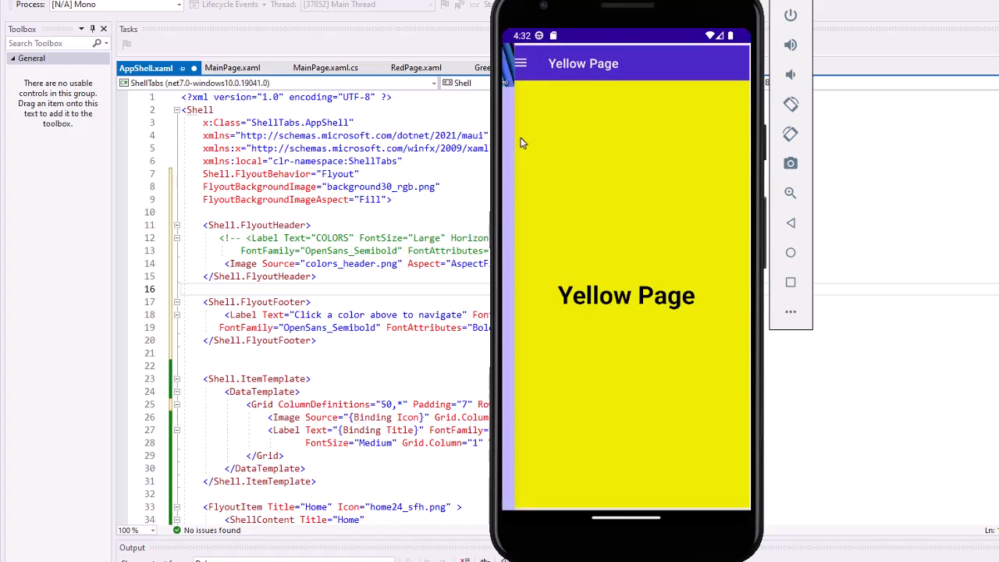
left_click(519, 62)
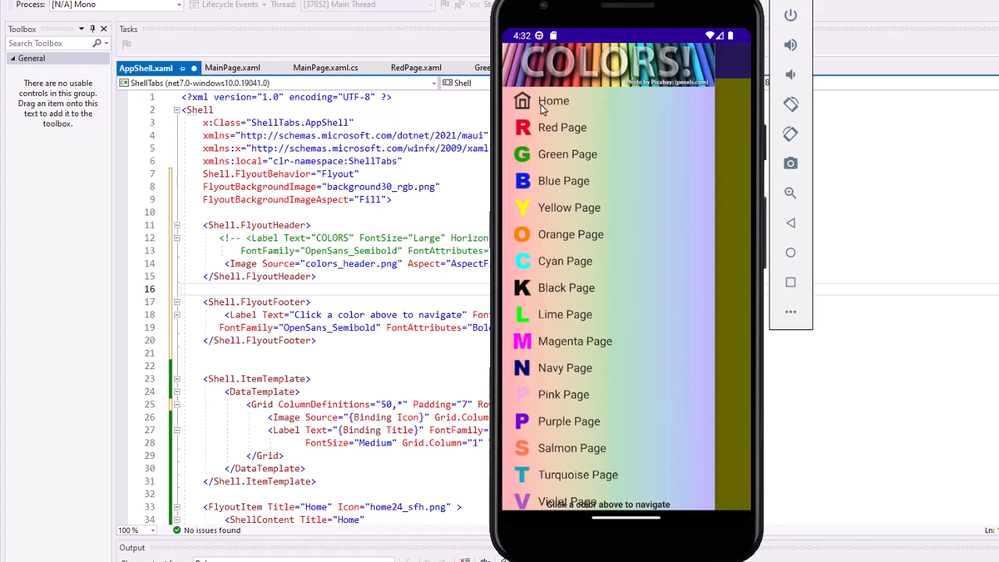
left_click(553, 100)
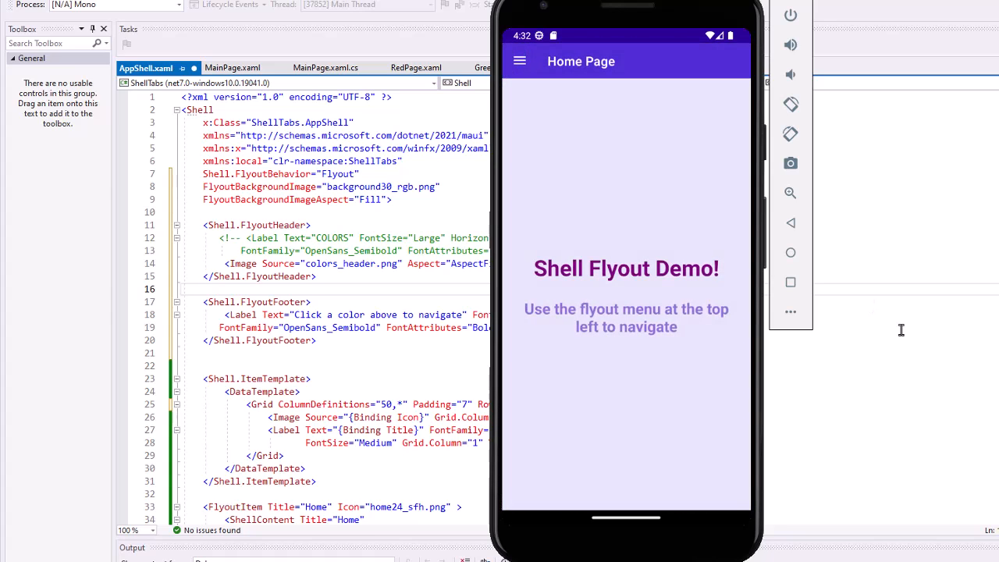